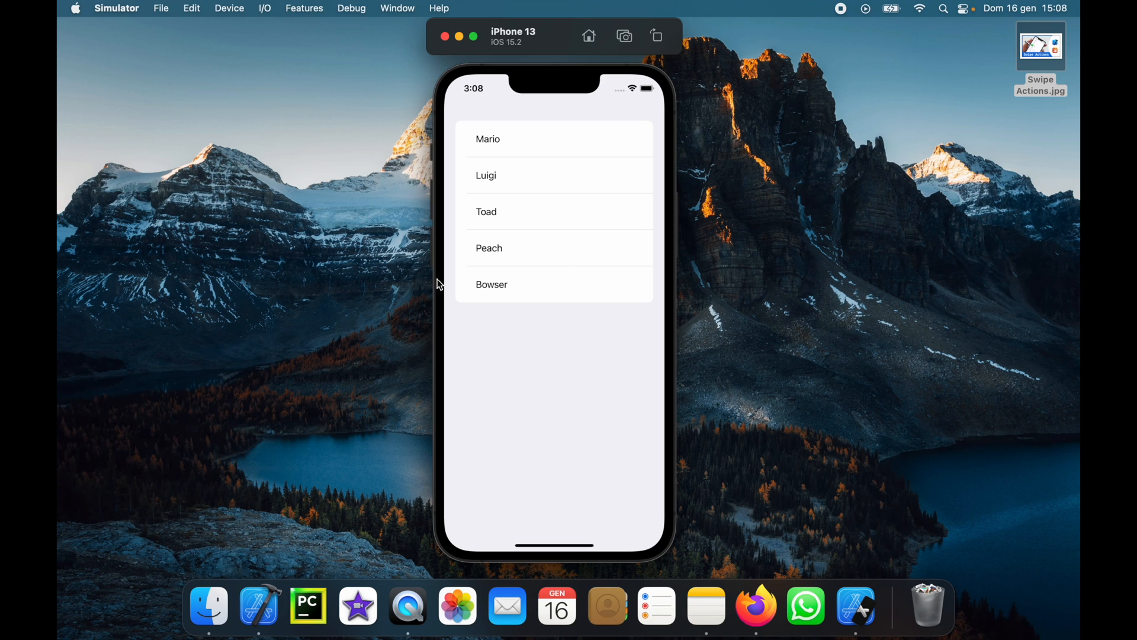
mouse_move(508, 295)
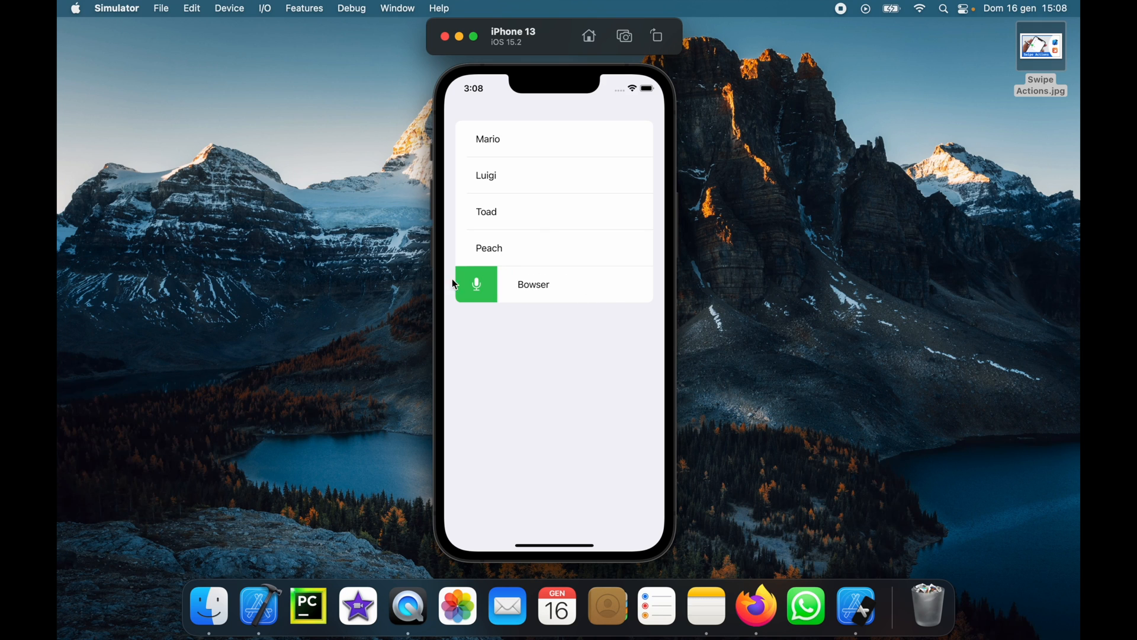
mouse_move(521, 302)
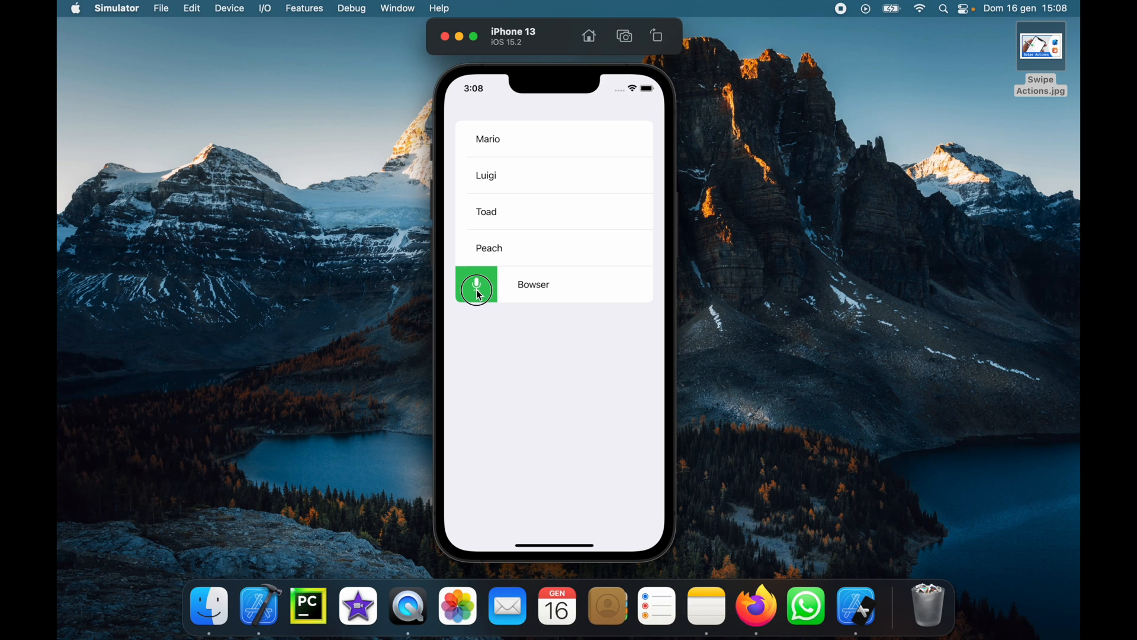
Swipe the Mario row to reveal its edit and delete actions and remove it
left_click(477, 284)
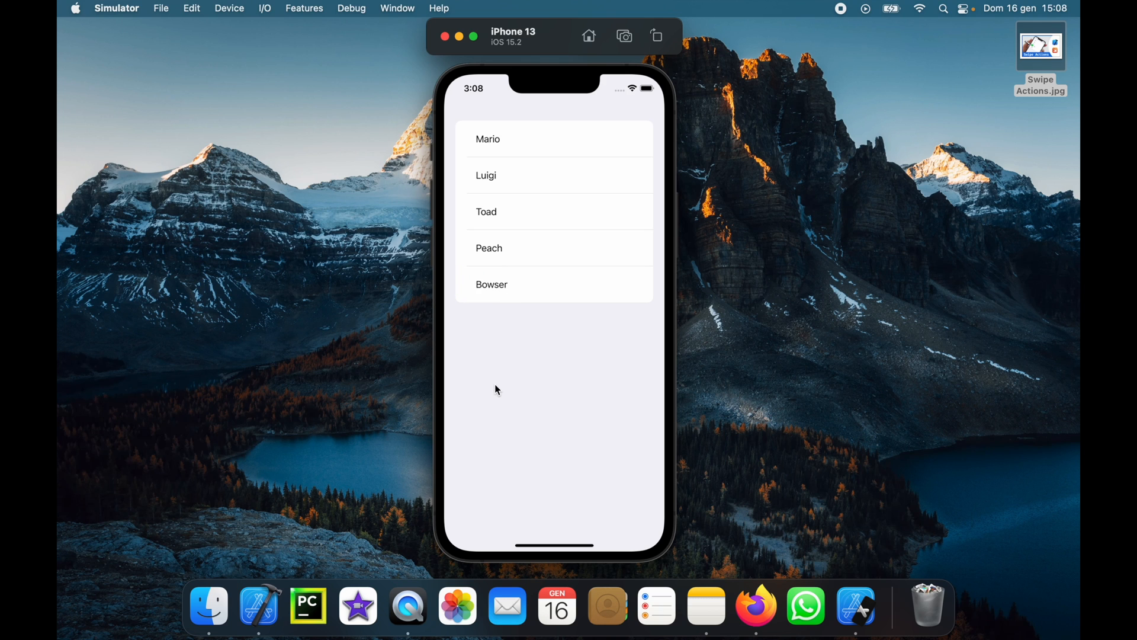
mouse_move(608, 150)
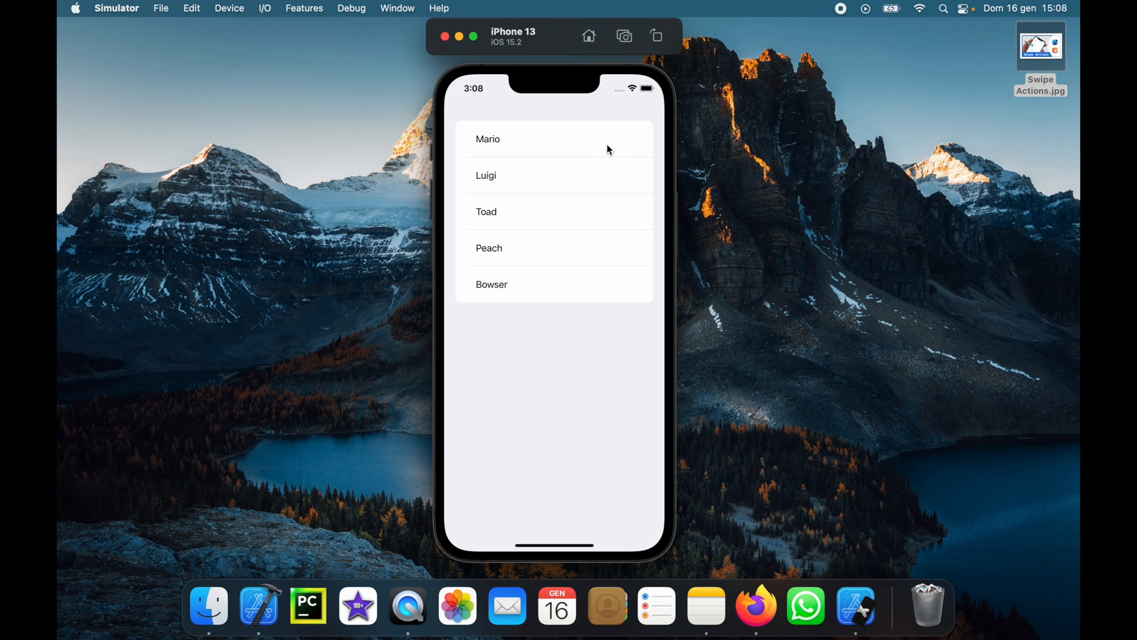
left_click_drag(609, 139, 500, 139)
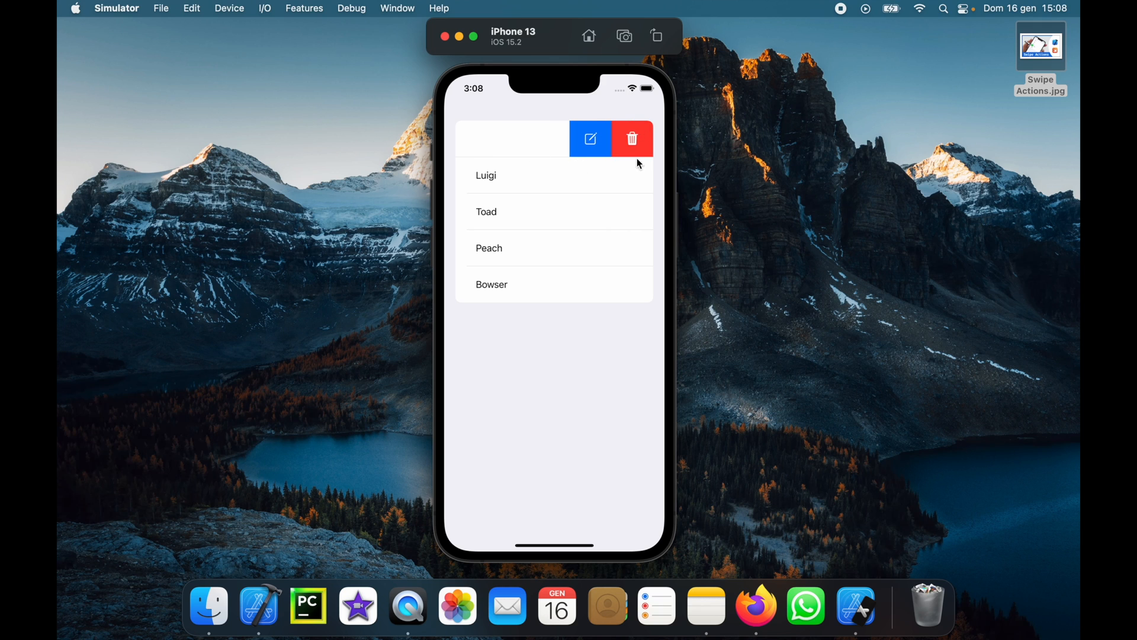
mouse_move(593, 167)
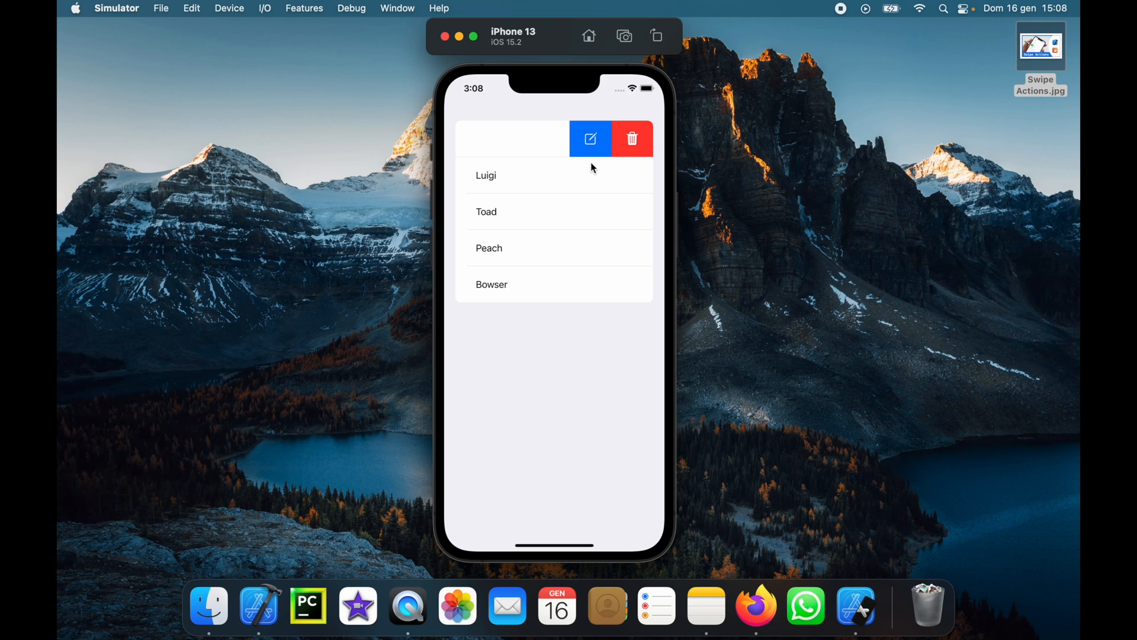
mouse_move(680, 158)
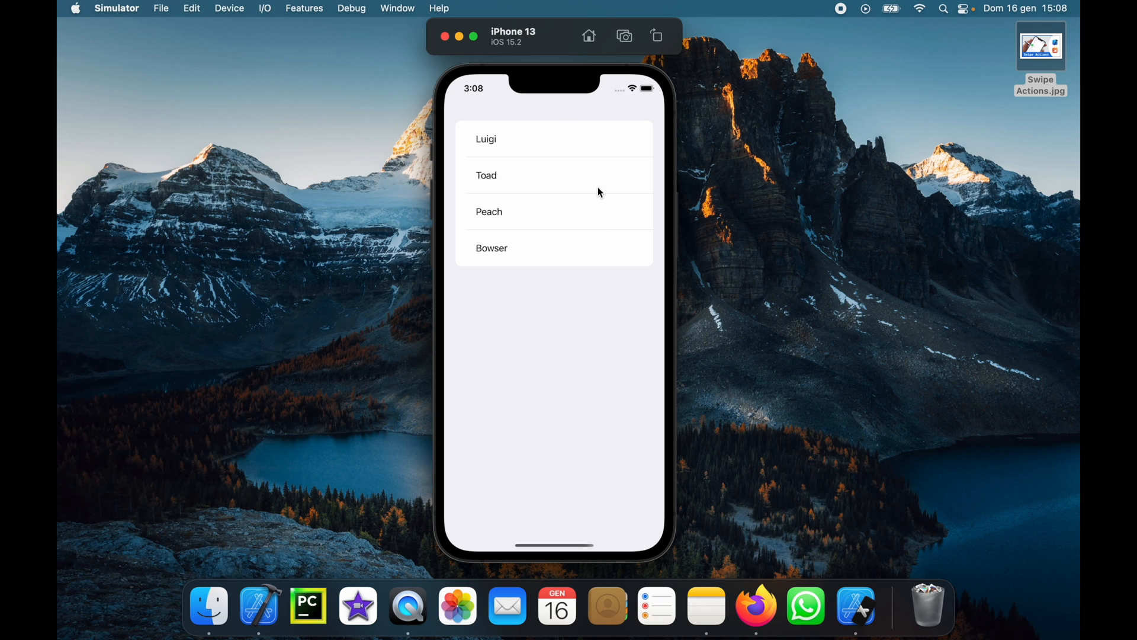
mouse_move(561, 194)
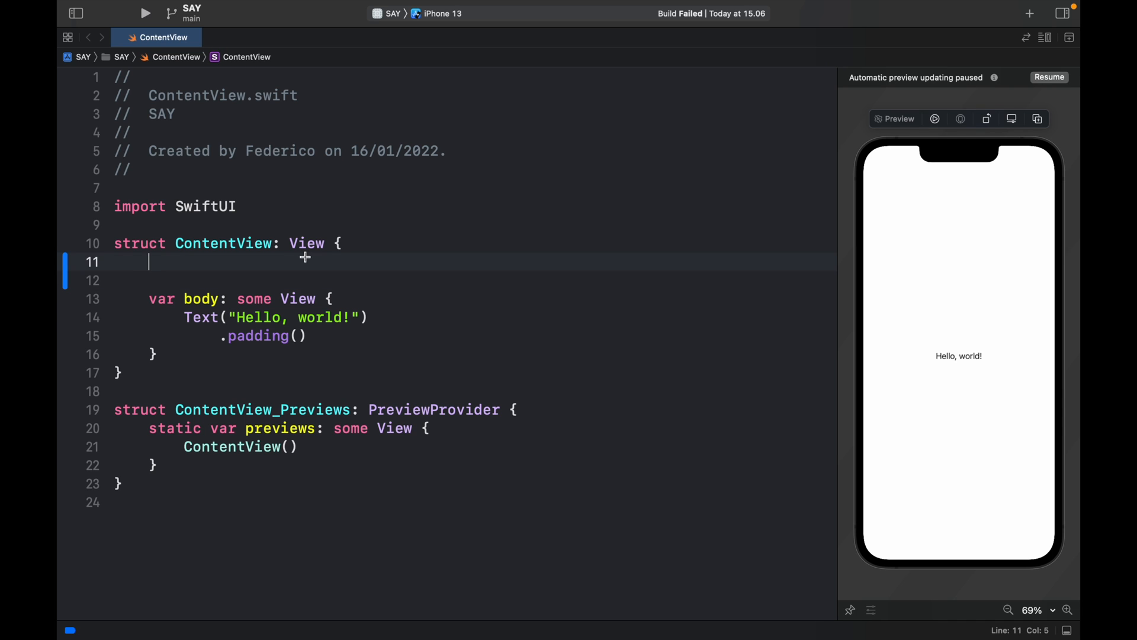
type("@State priv")
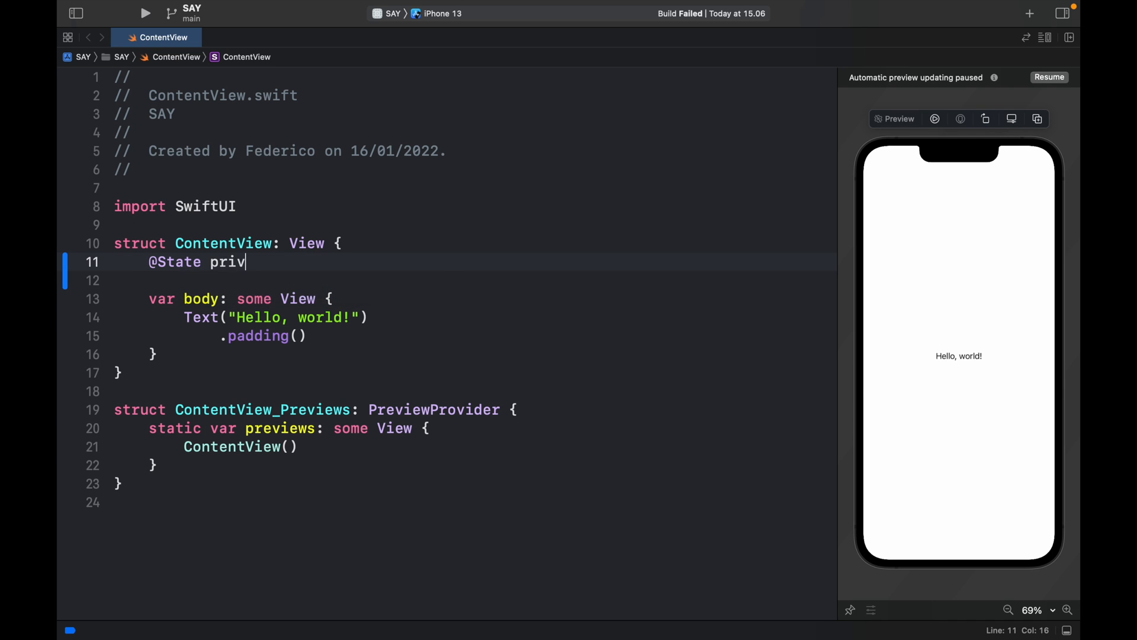
type("ate var")
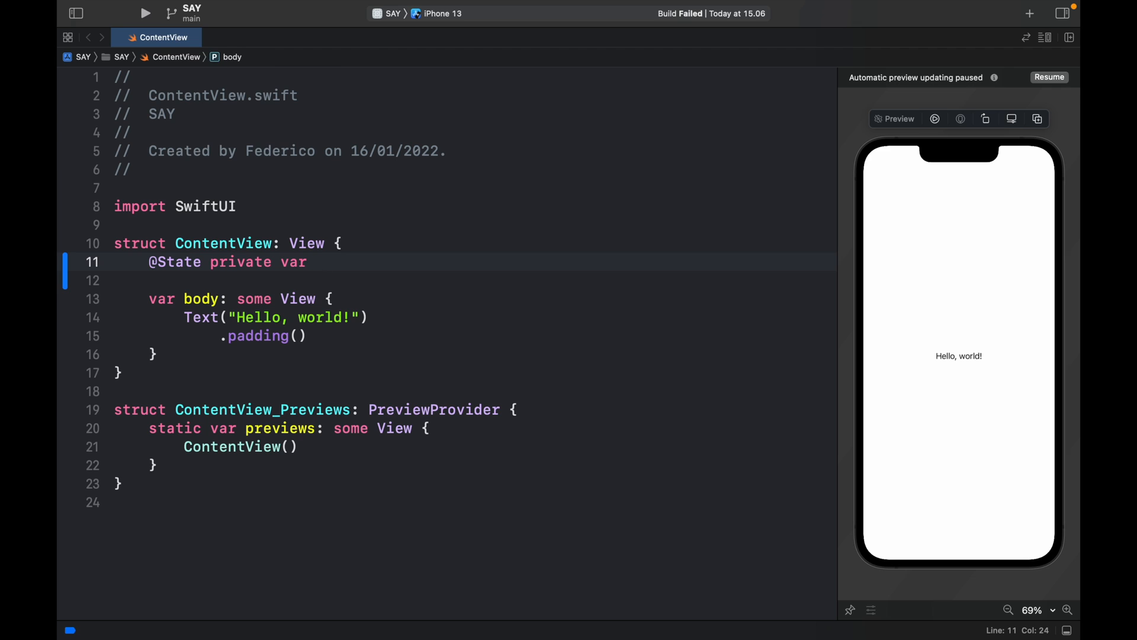
type("nameList =")
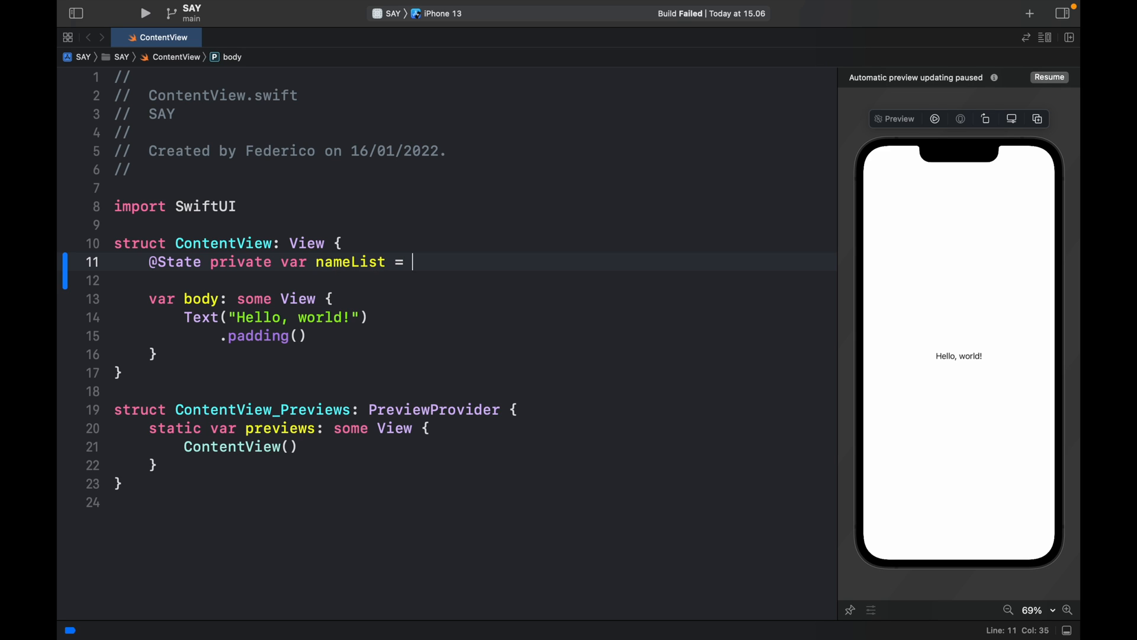
type("[\"\"]")
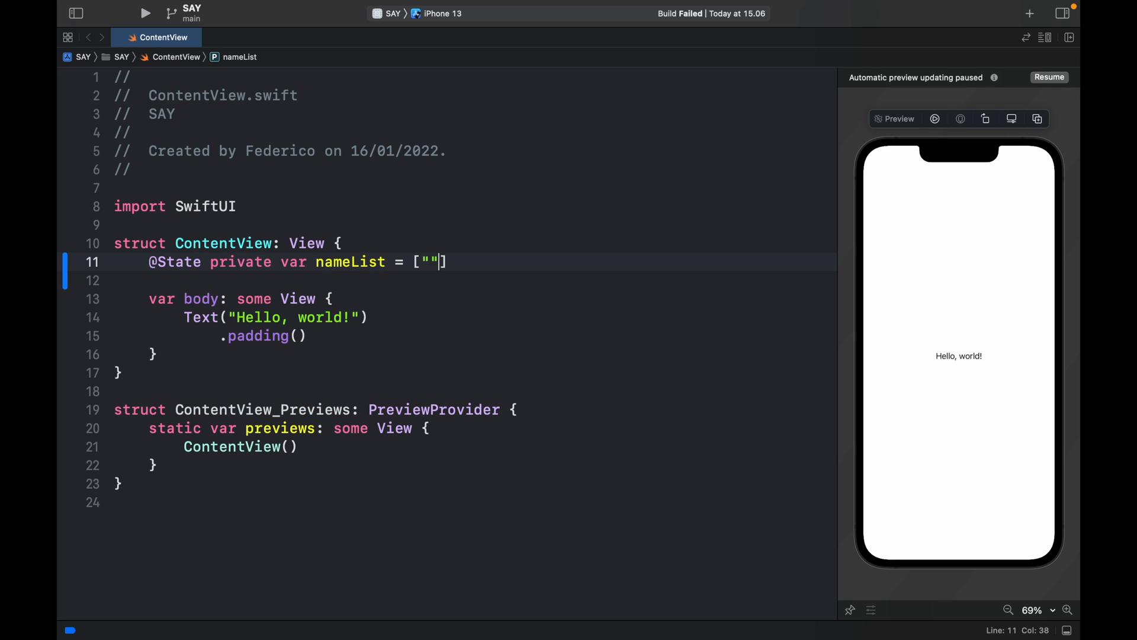
type("Mariop")
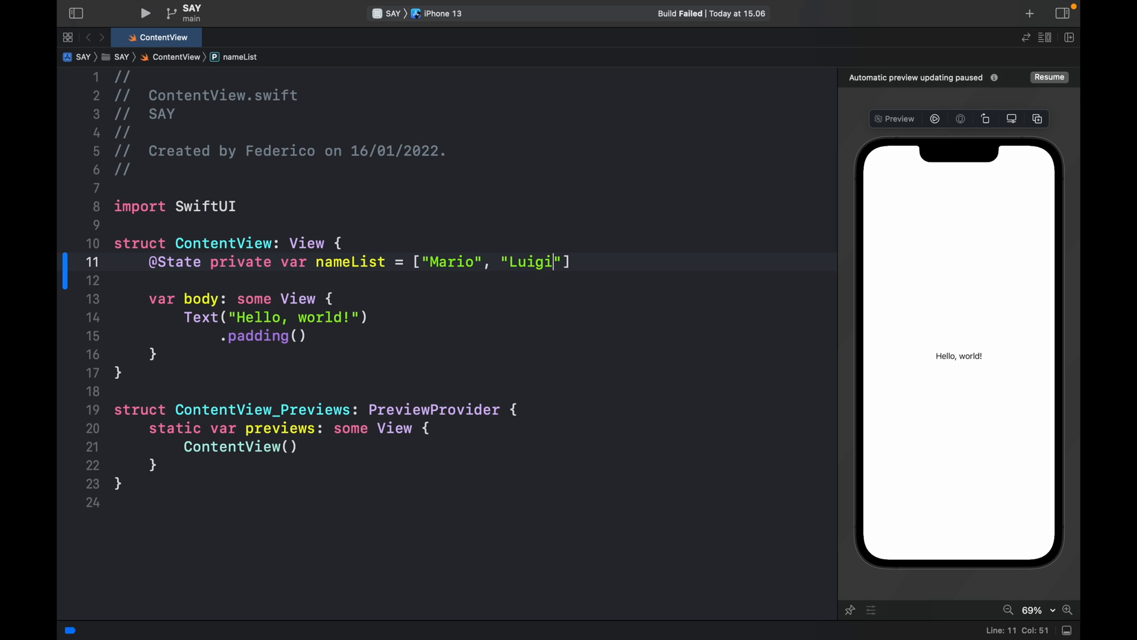
type(", \"Toad\", \"P")
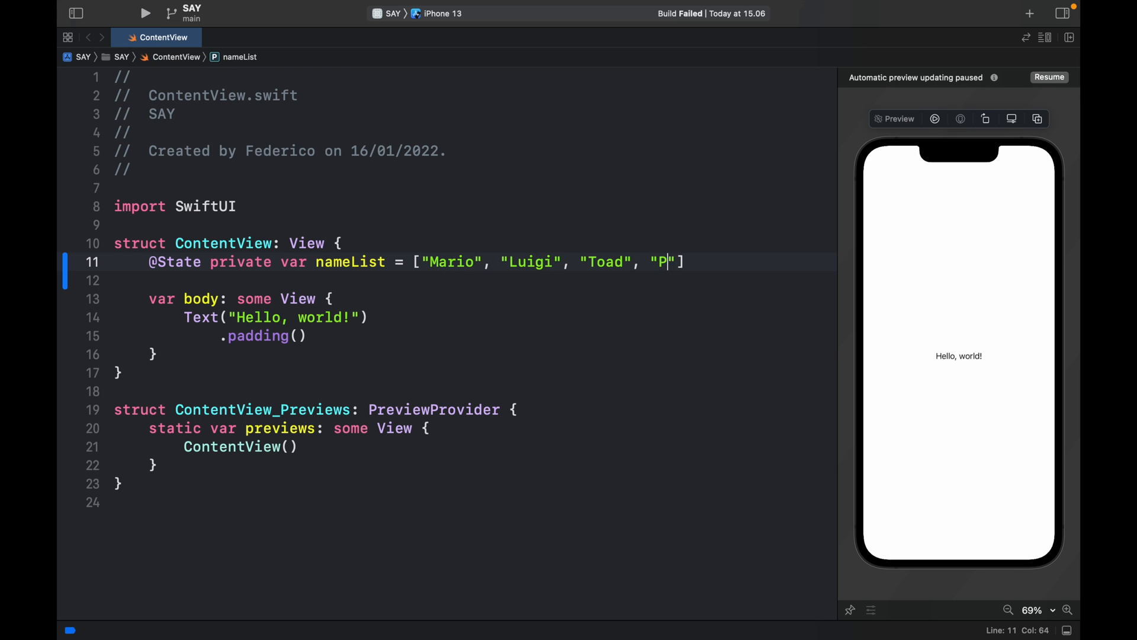
type("each\", \"Bowser")
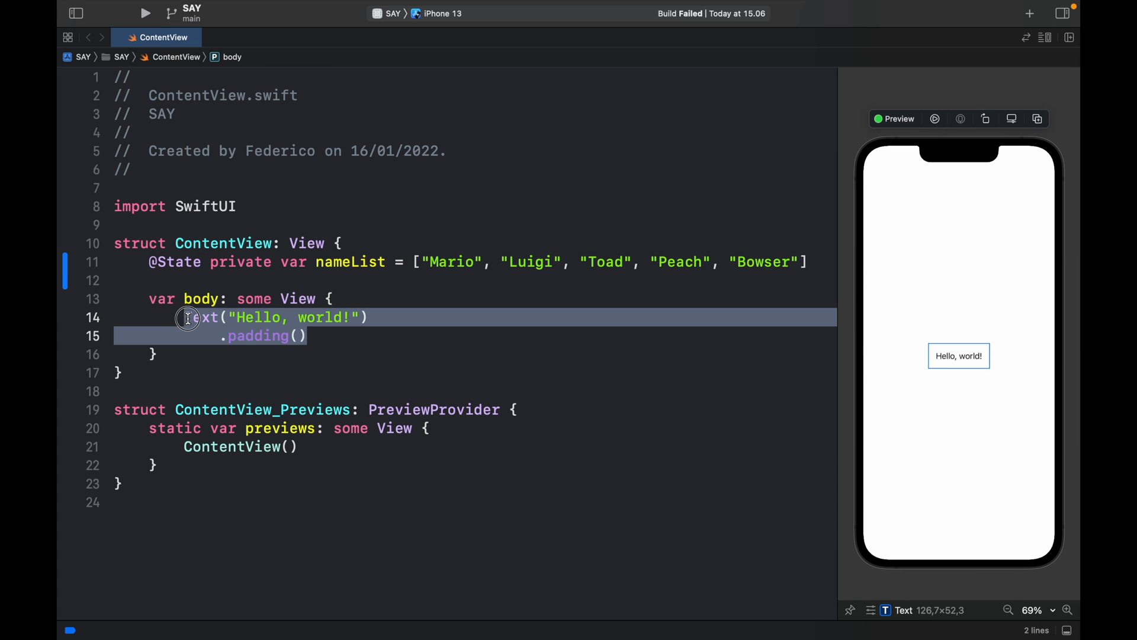
Write a ForEach over nameList with id: \.self yielding each name
type("VST")
type("List")
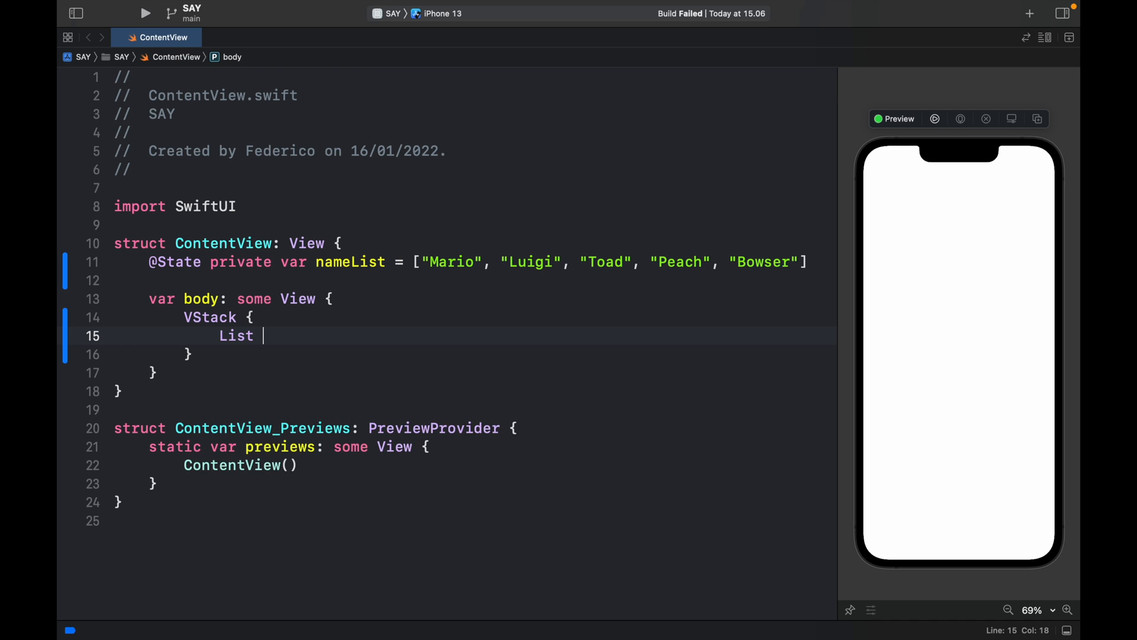
type("ForEA")
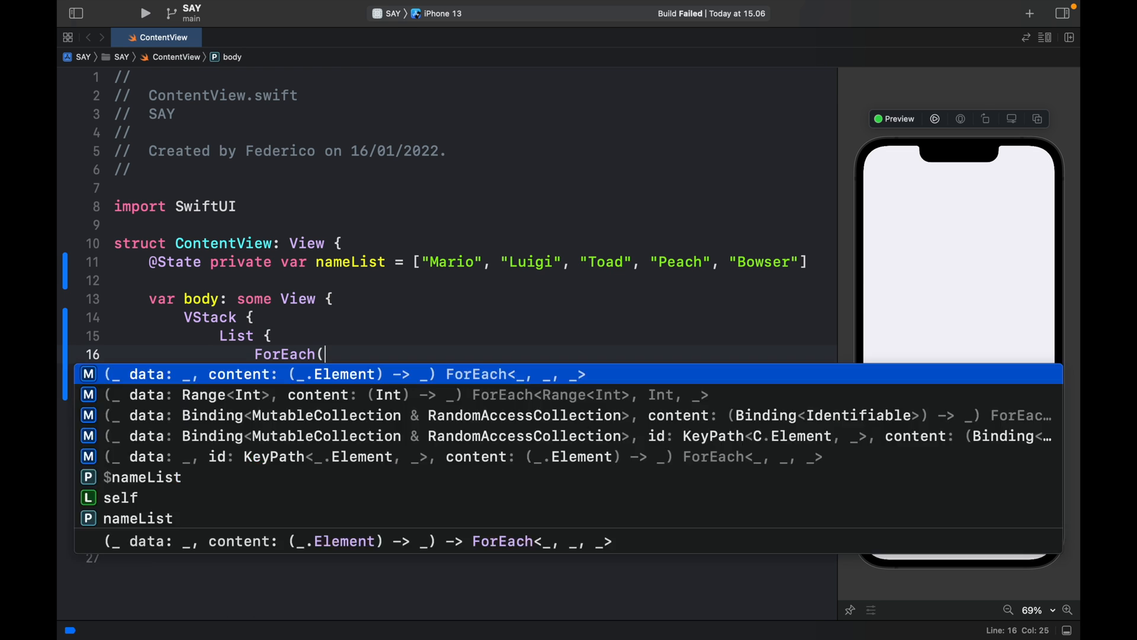
key("Escape")
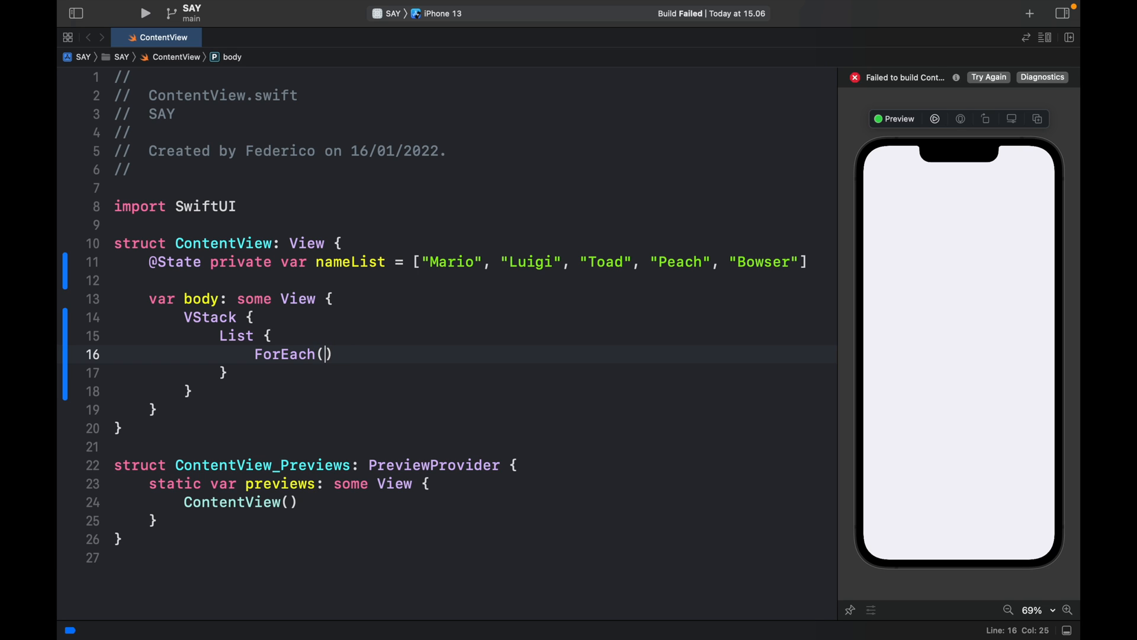
type("nameList")
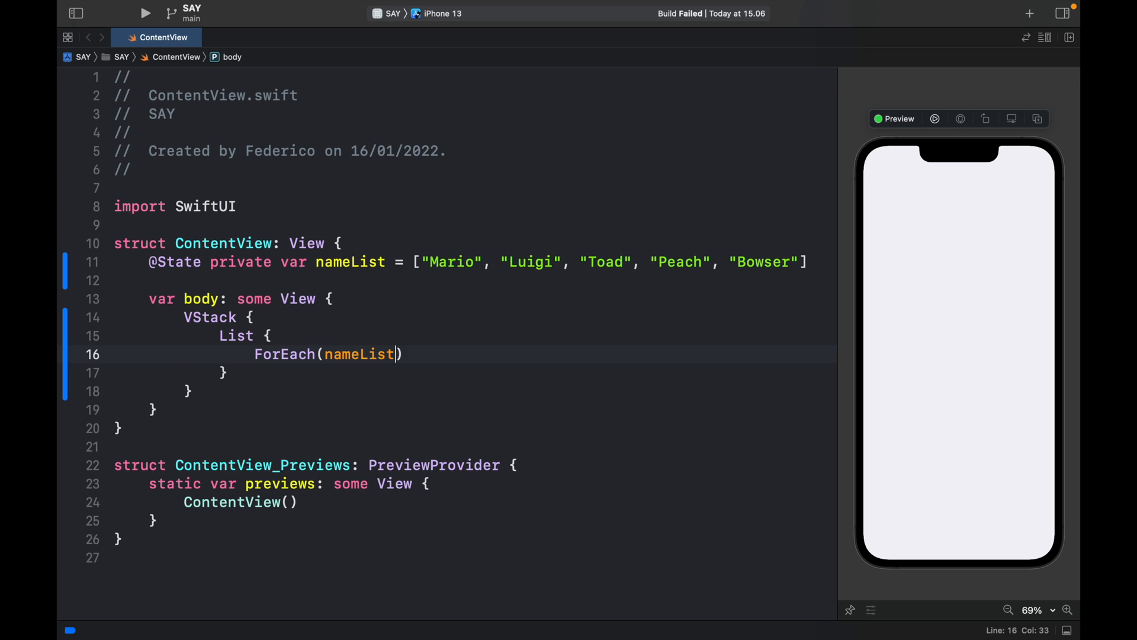
type(", id:")
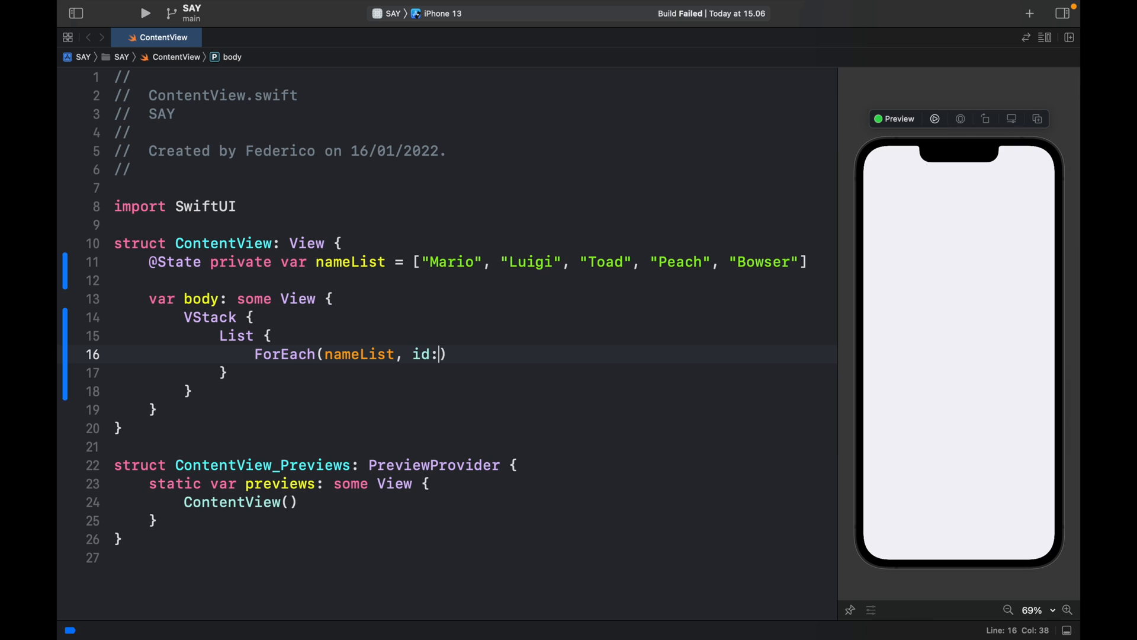
type("\\.se")
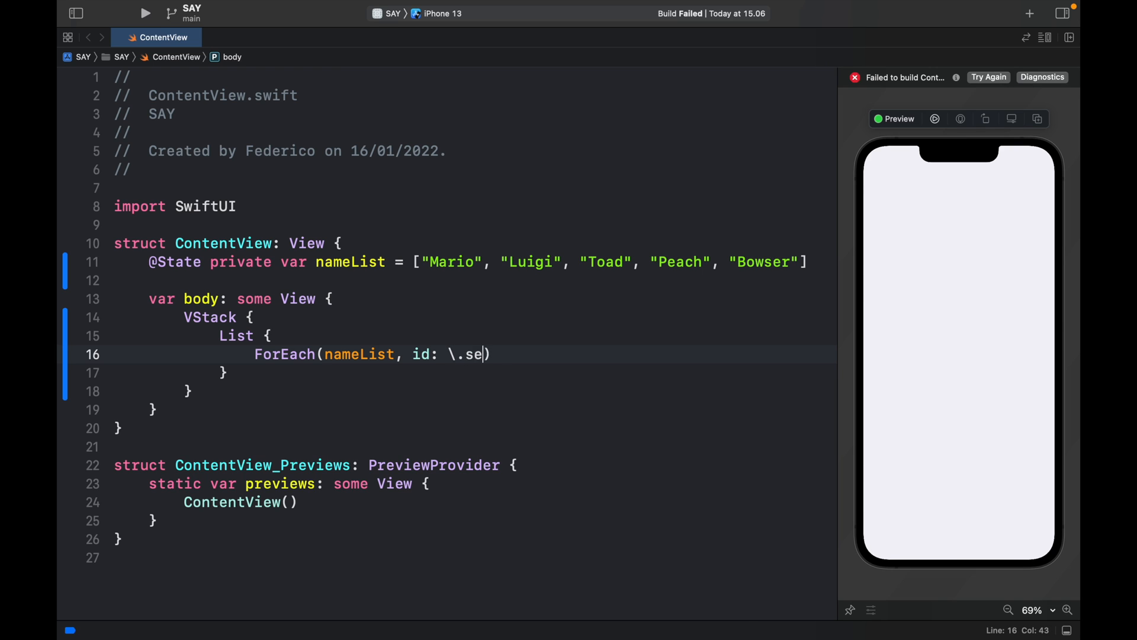
type("lf) { name in")
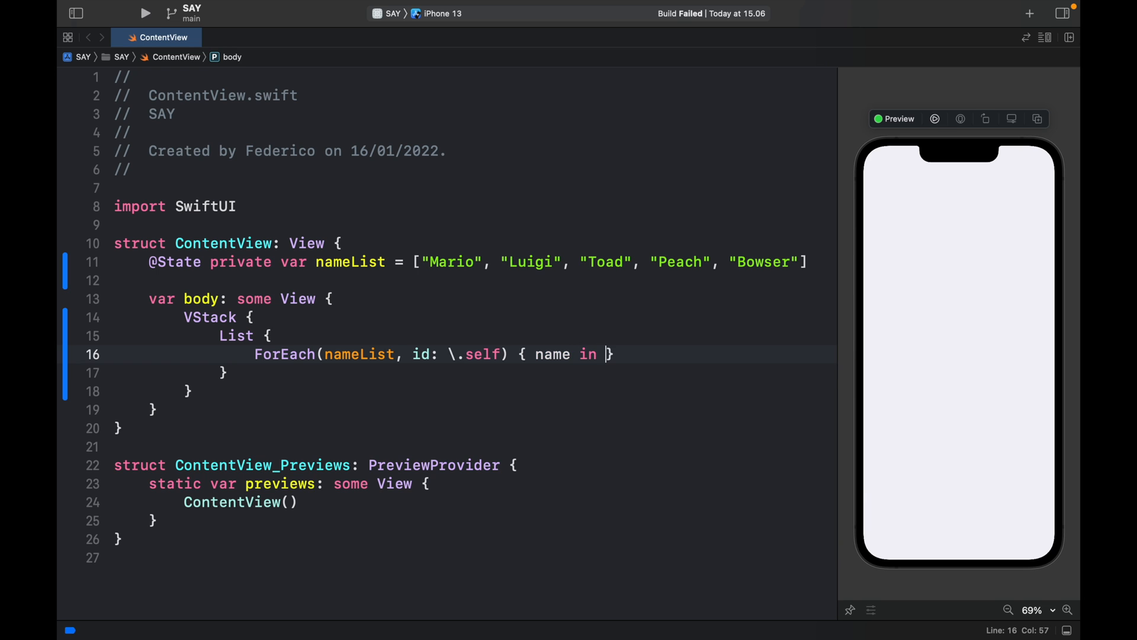
Render each name as Text(name) with a .padding() modifier
key("Return")
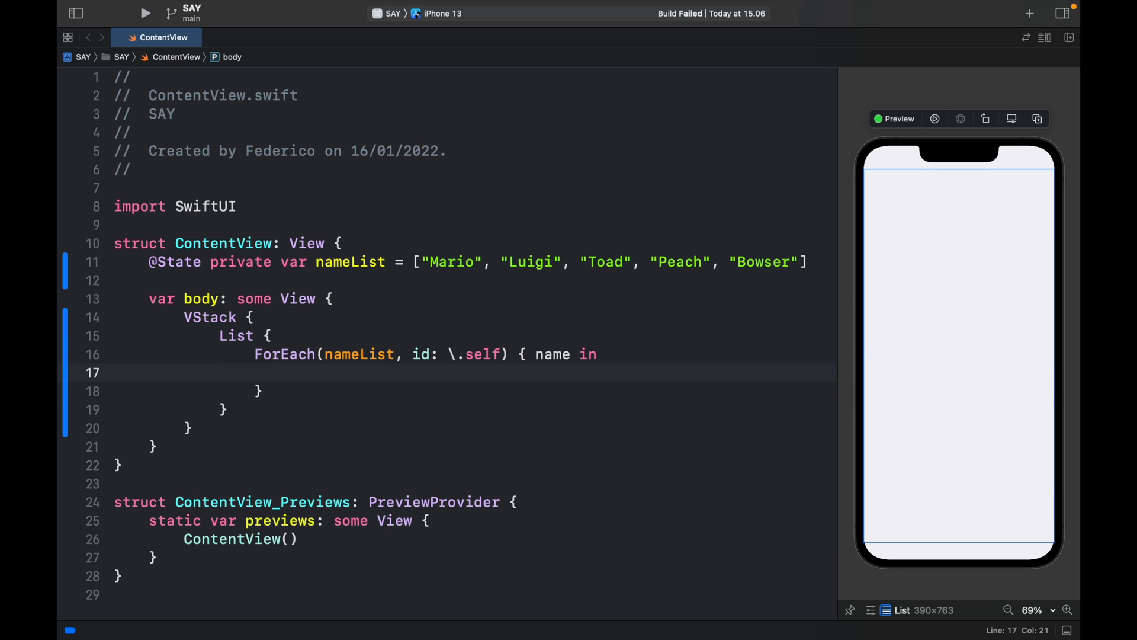
type("Text(name")
type(".padding()")
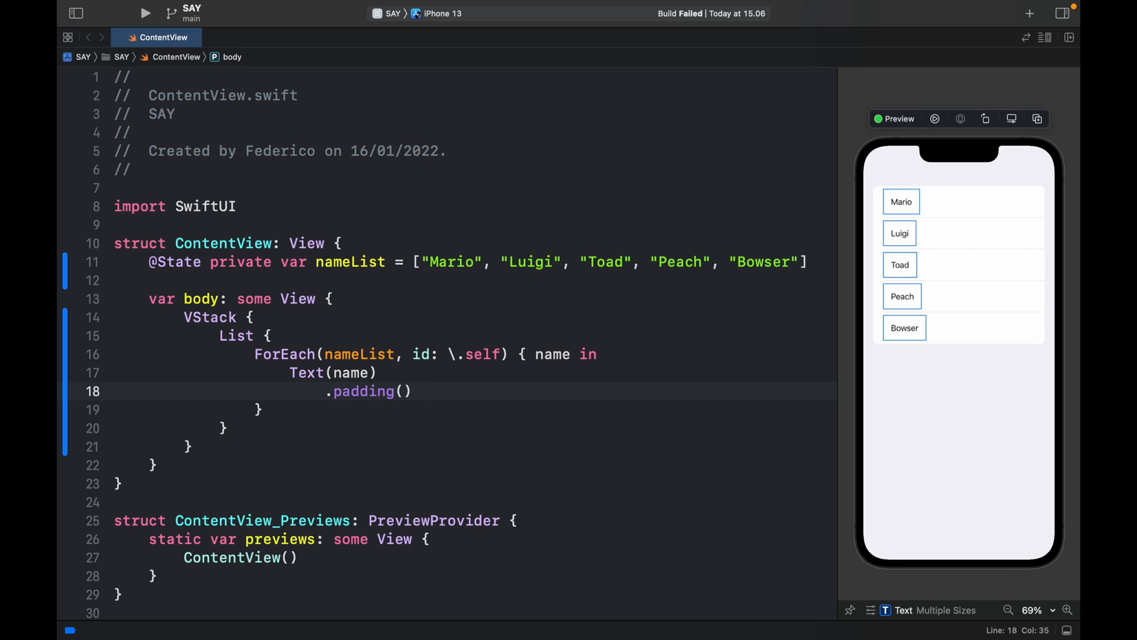
left_click(415, 391)
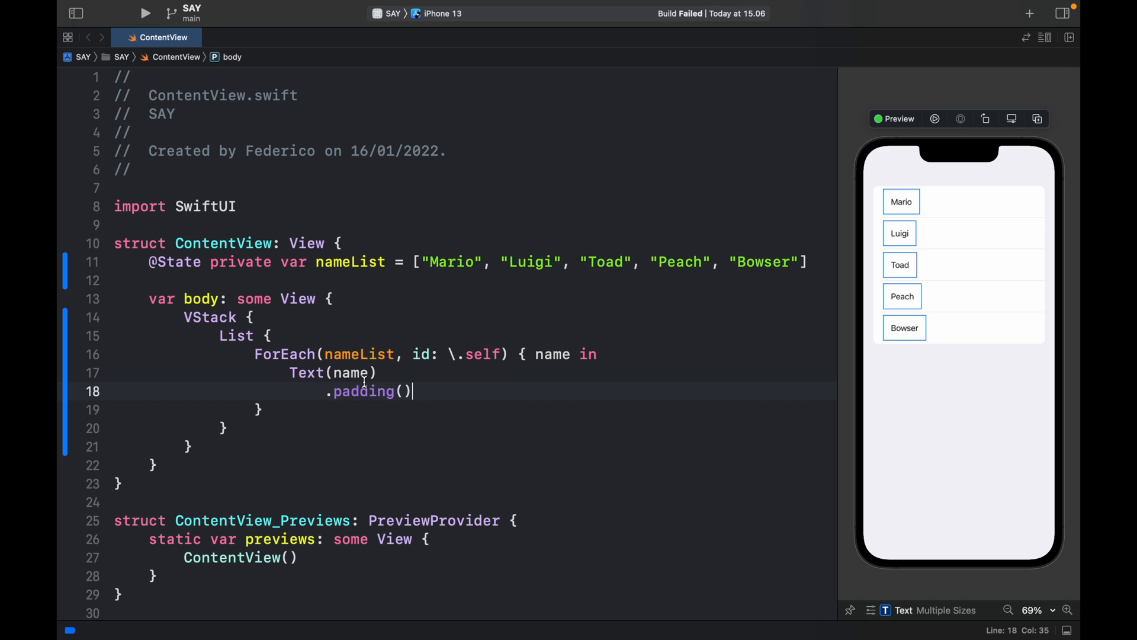
Add .swipeActions with a destructive Button holding a TODO DELETE comment
type(".")
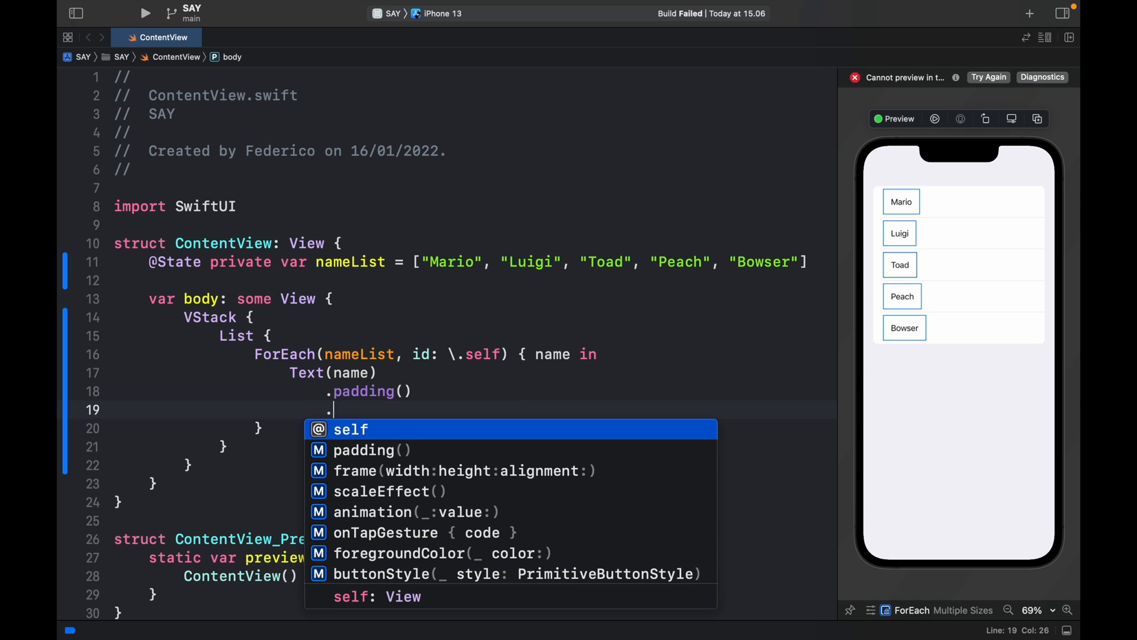
type("swipeActions(")
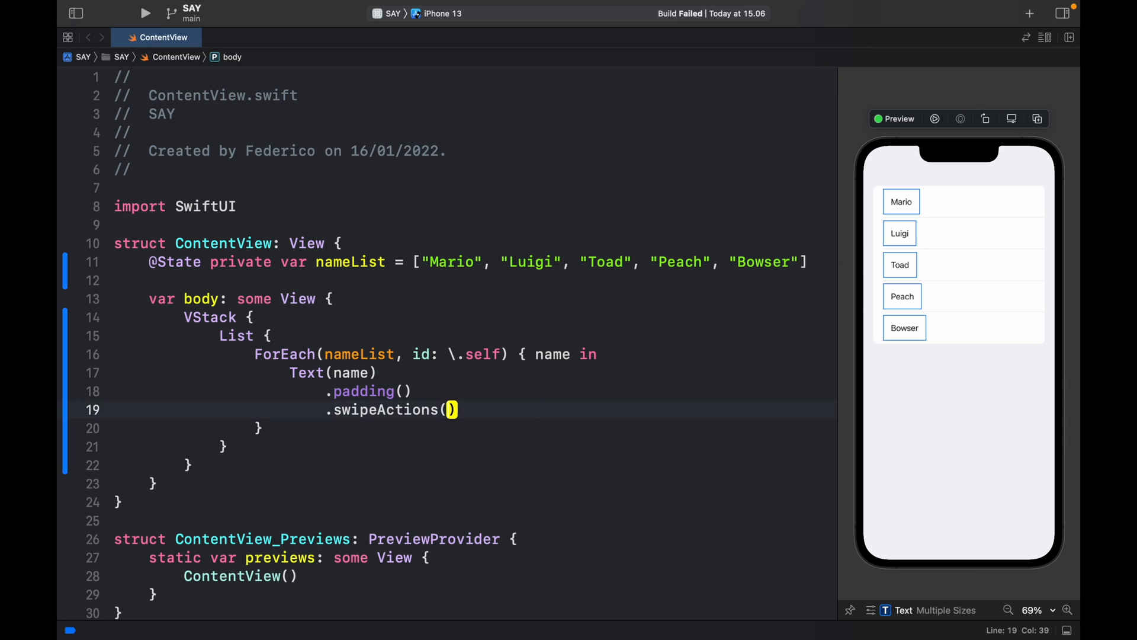
key("Backspace")
type(" {")
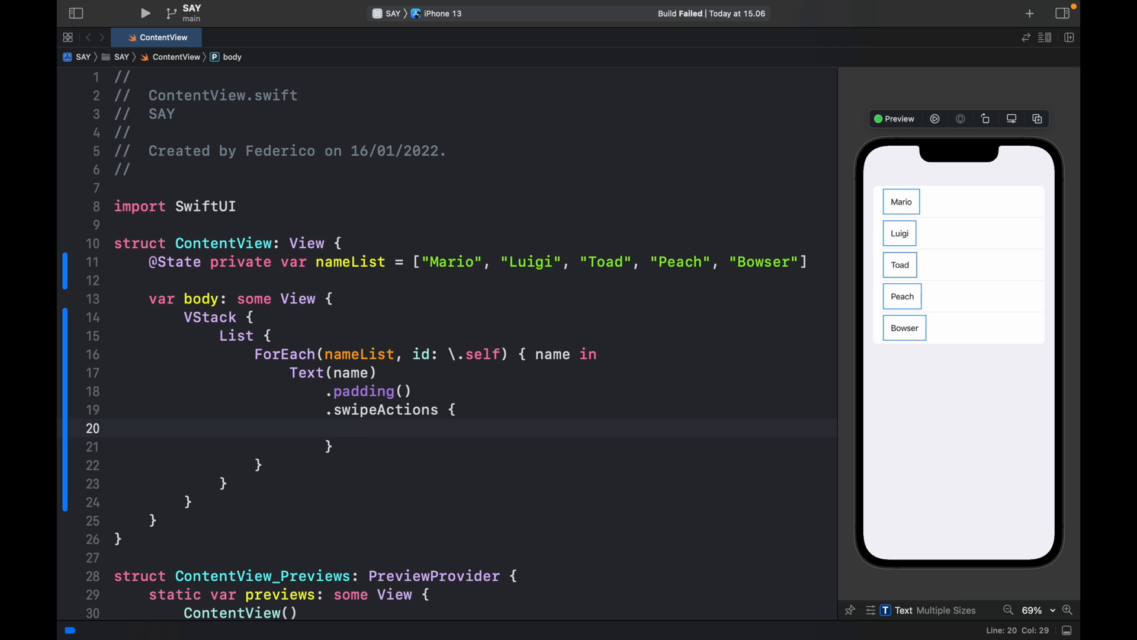
type("Button")
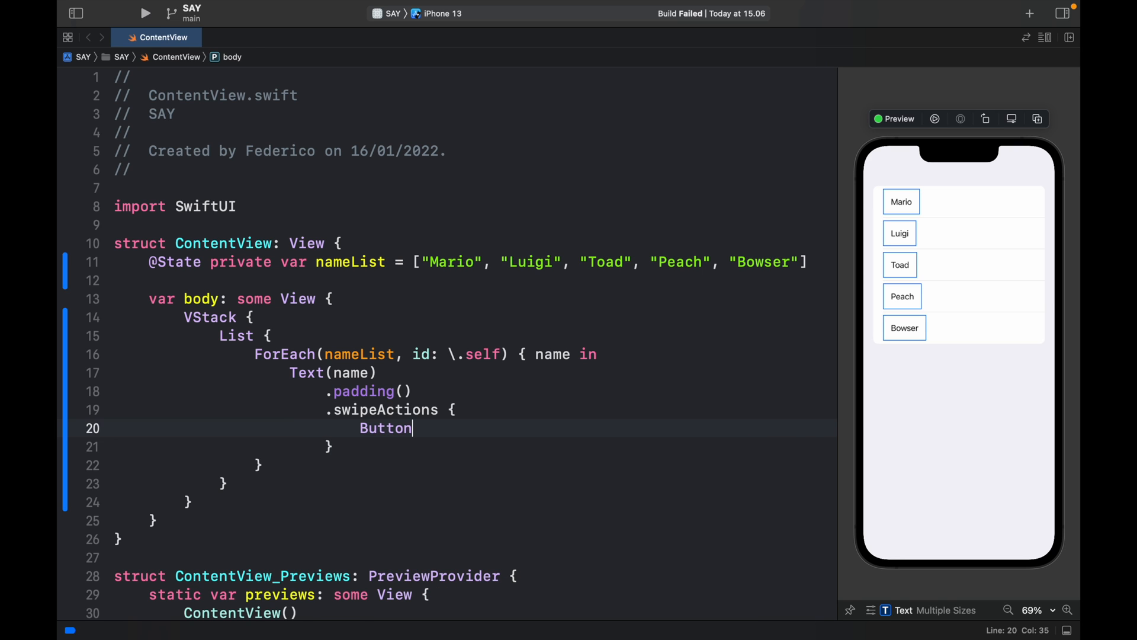
type("(")
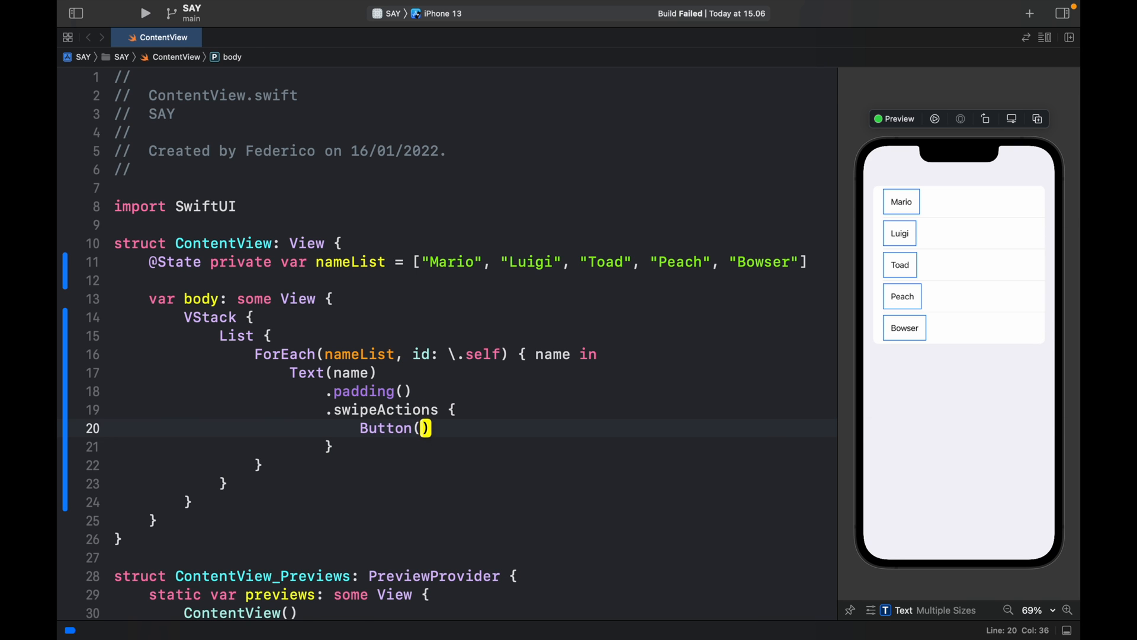
type("role: .destructive")
type("//")
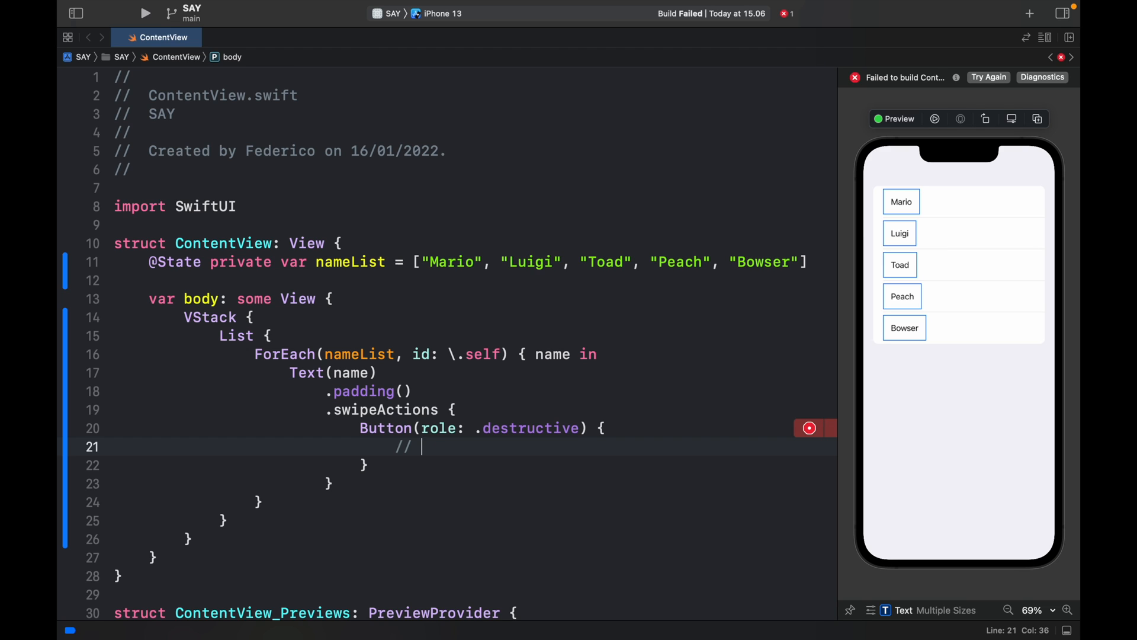
mouse_move(422, 447)
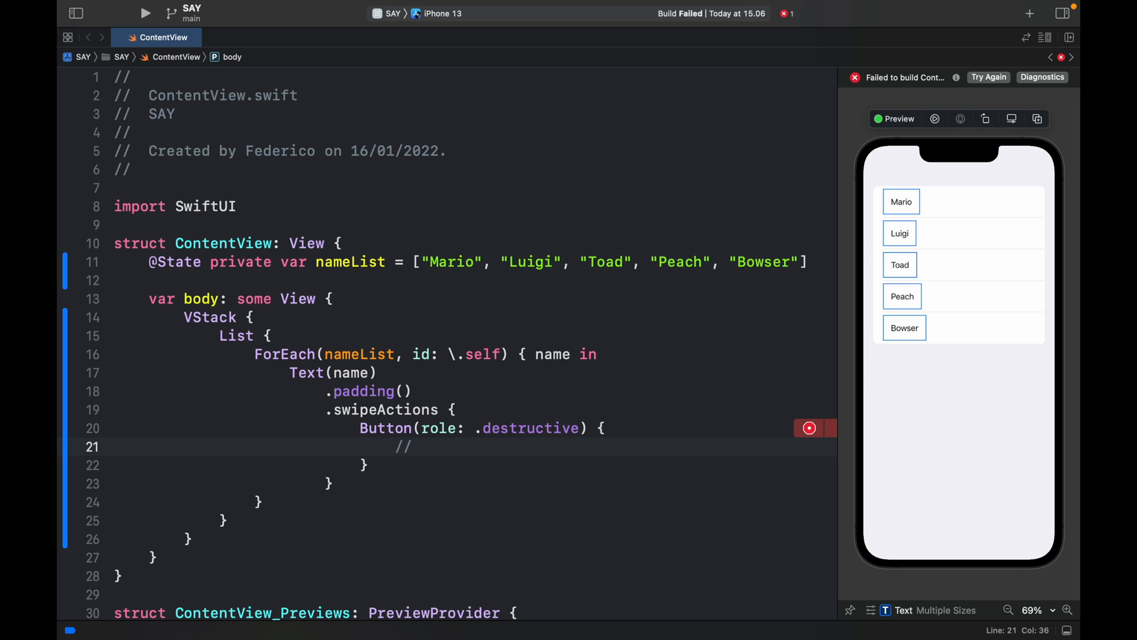
left_click(421, 447)
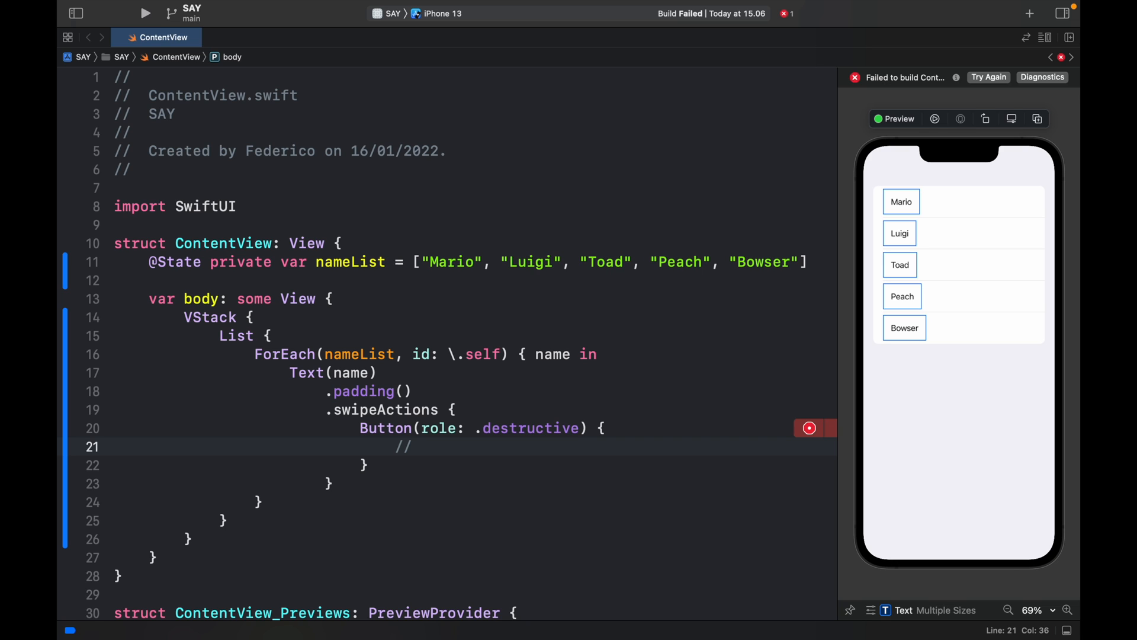
type("TODO DELETE")
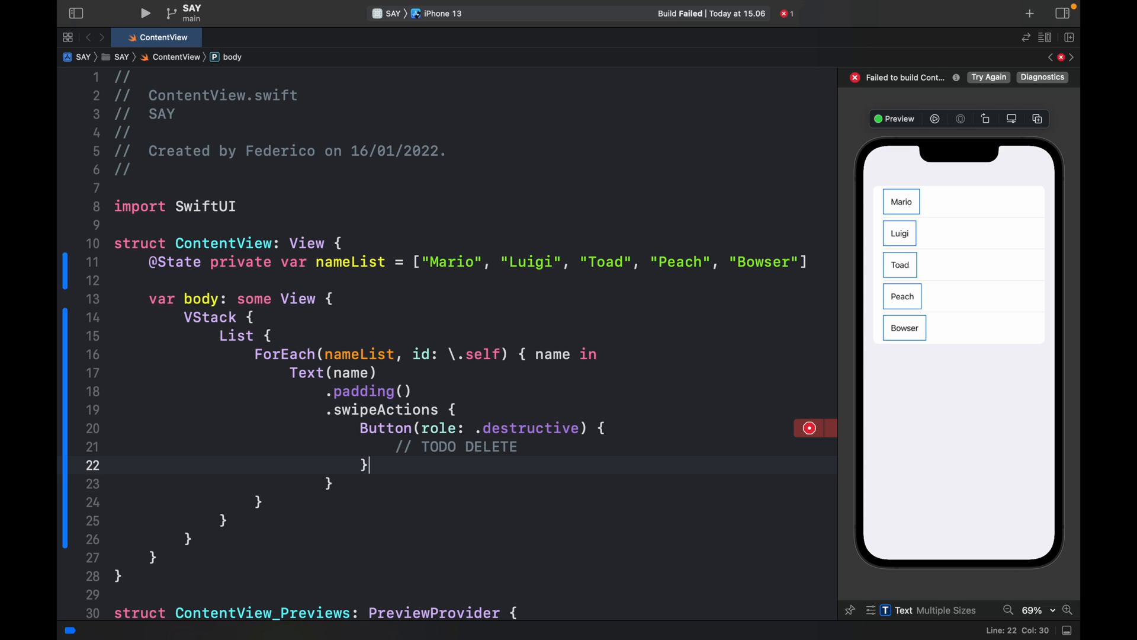
Label the button "Delete" with the trash.fill system image
type("label: {")
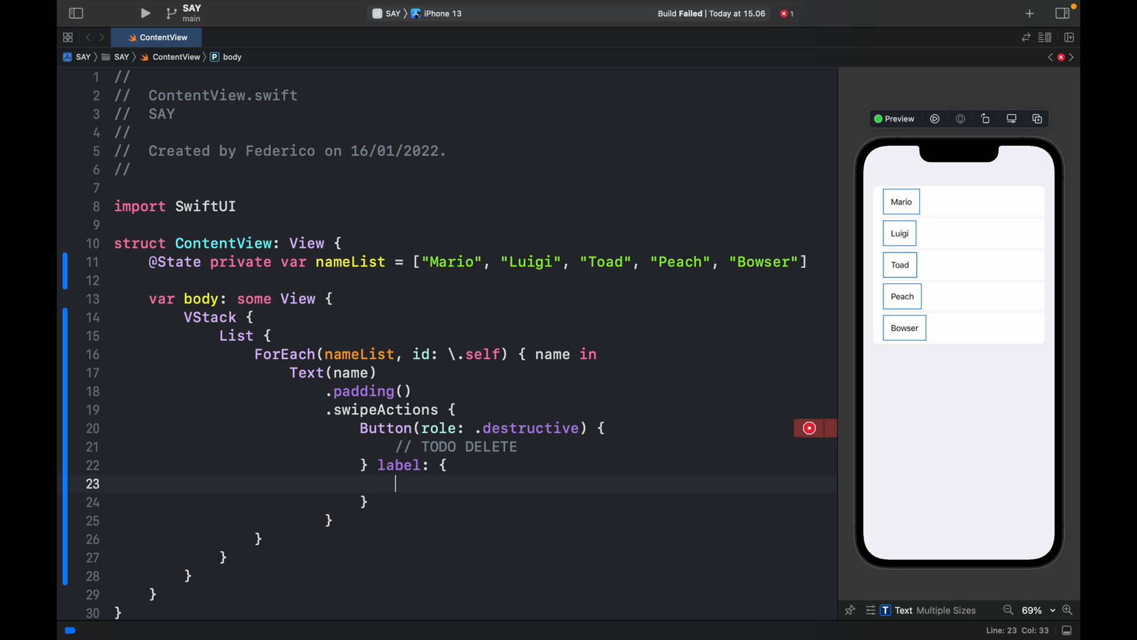
type("Label(")
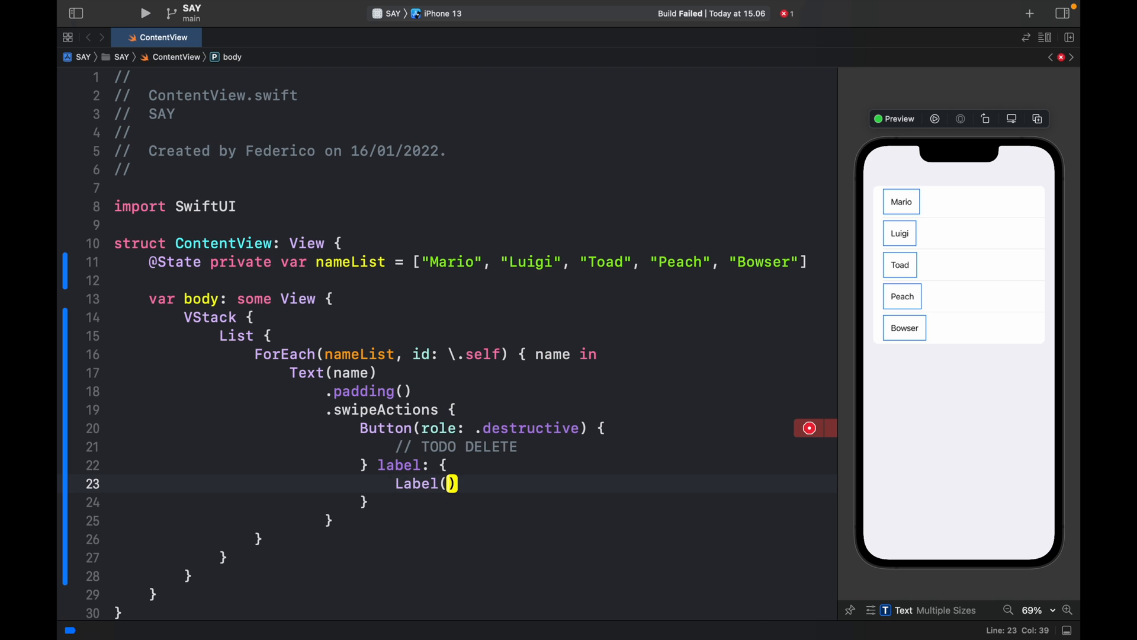
type("\"Delete\", systemImage: \"tras")
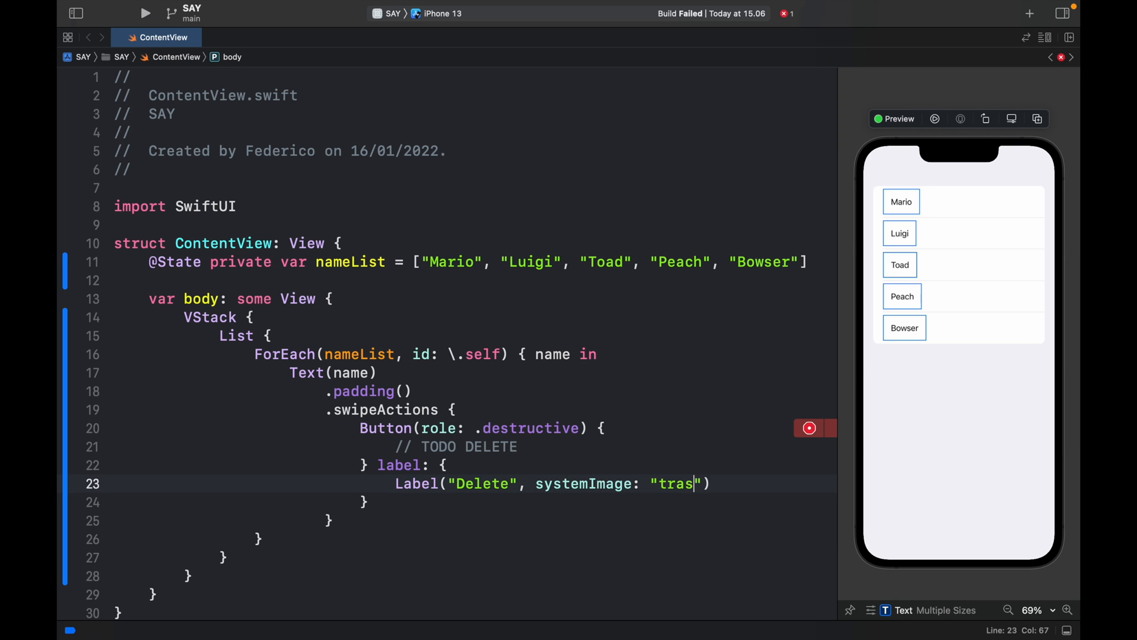
type("h.fill")
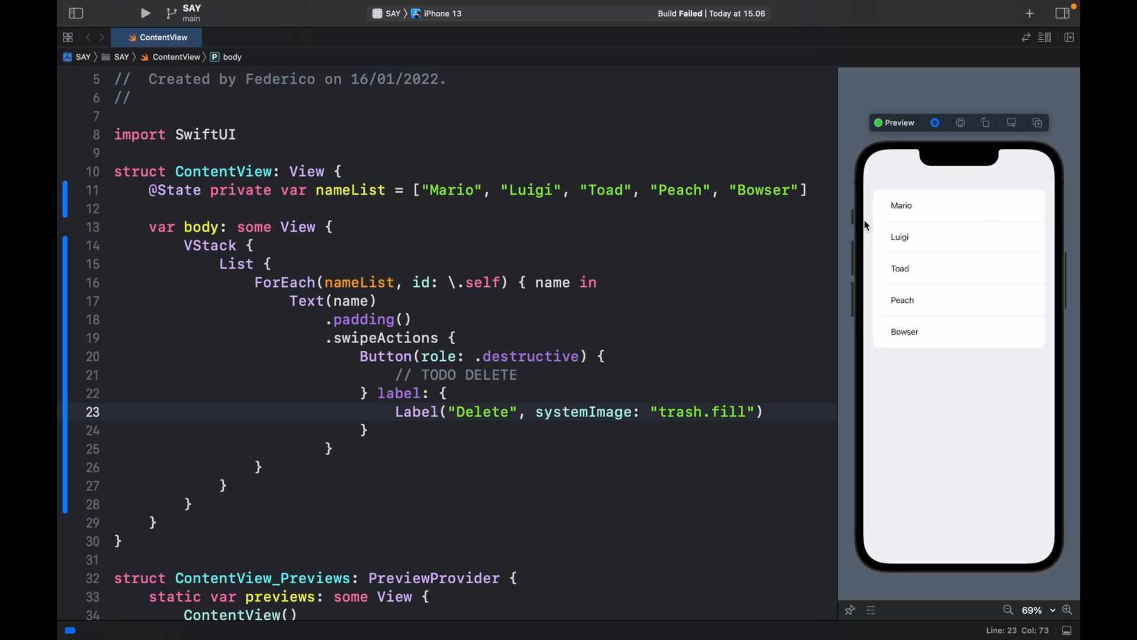
mouse_move(878, 229)
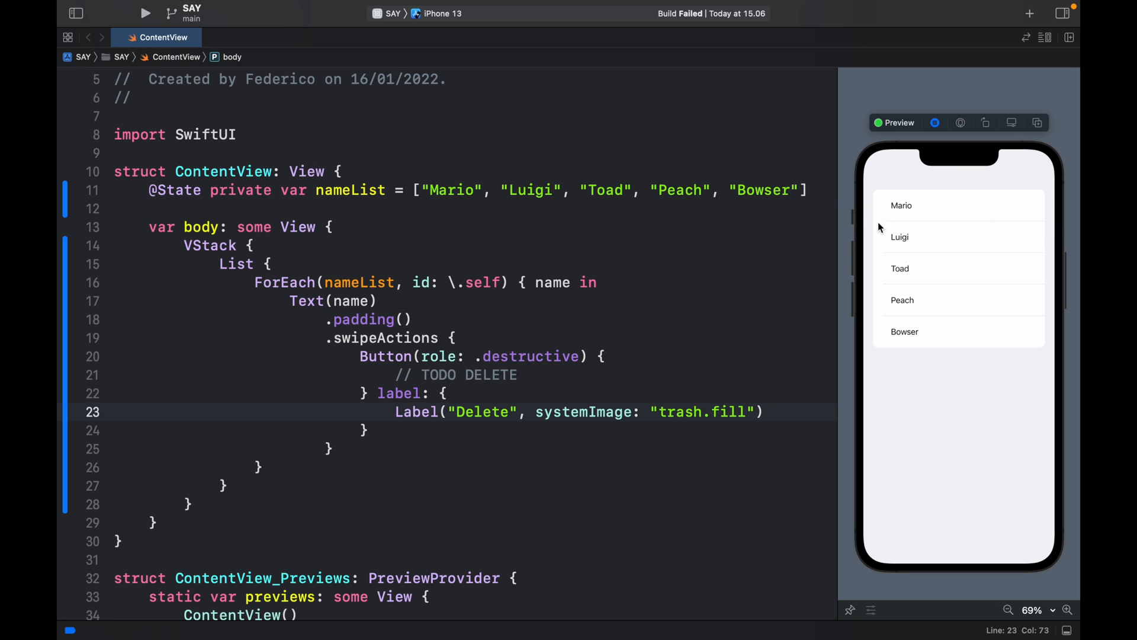
mouse_move(663, 282)
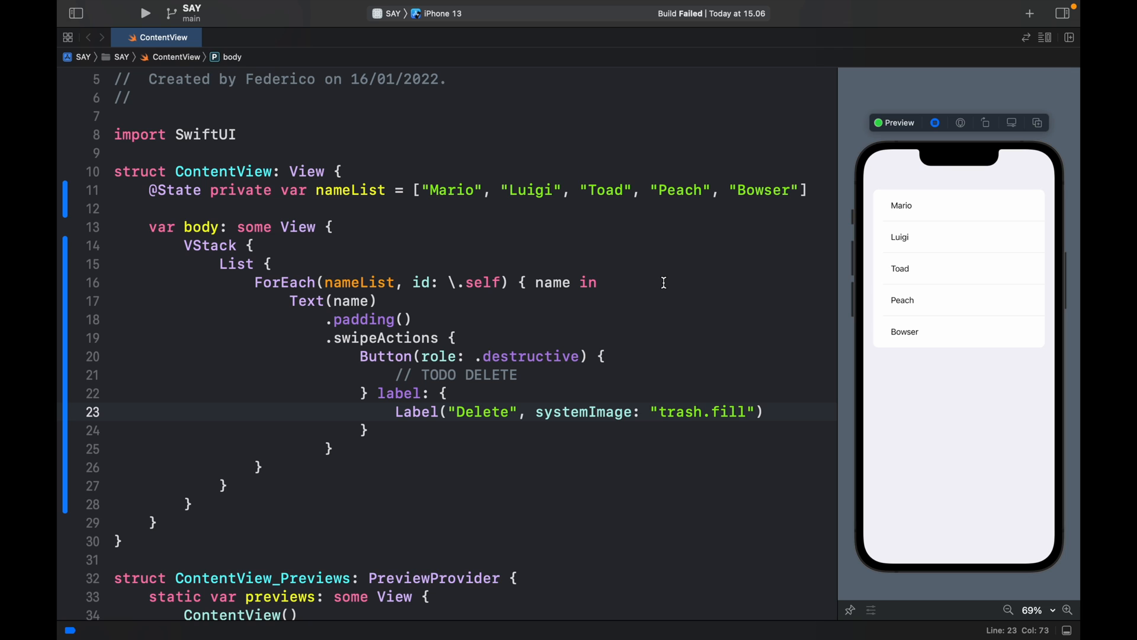
Scroll the editor down past the delete swipe actions block
scroll("down", 3)
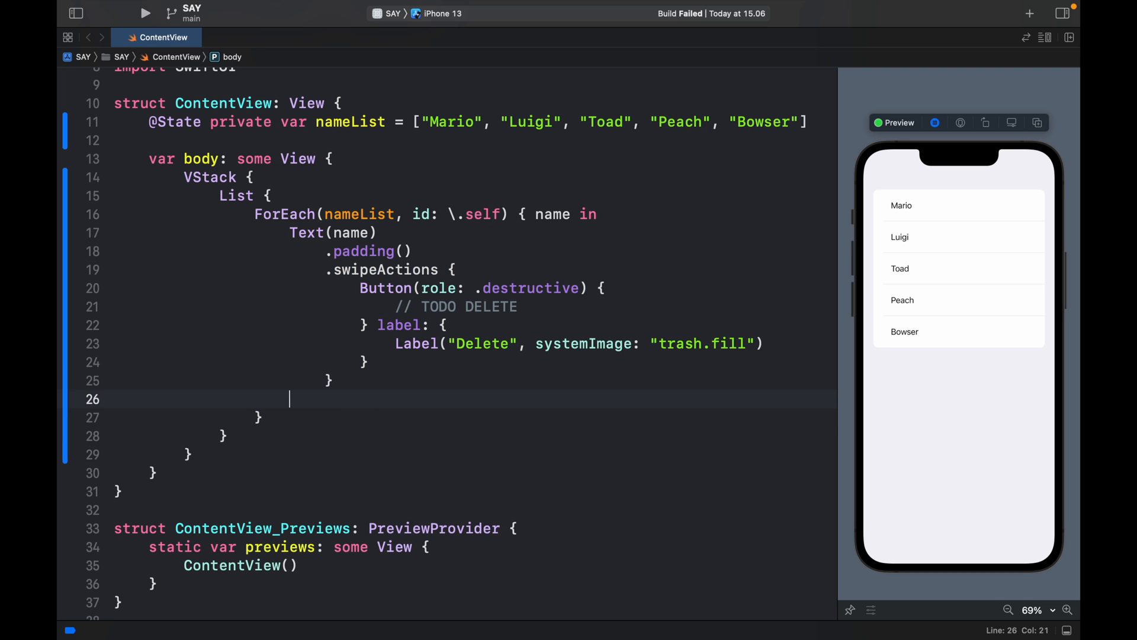
Add a second non-destructive swipe action labelled "Edit"
type(".swipeActions {")
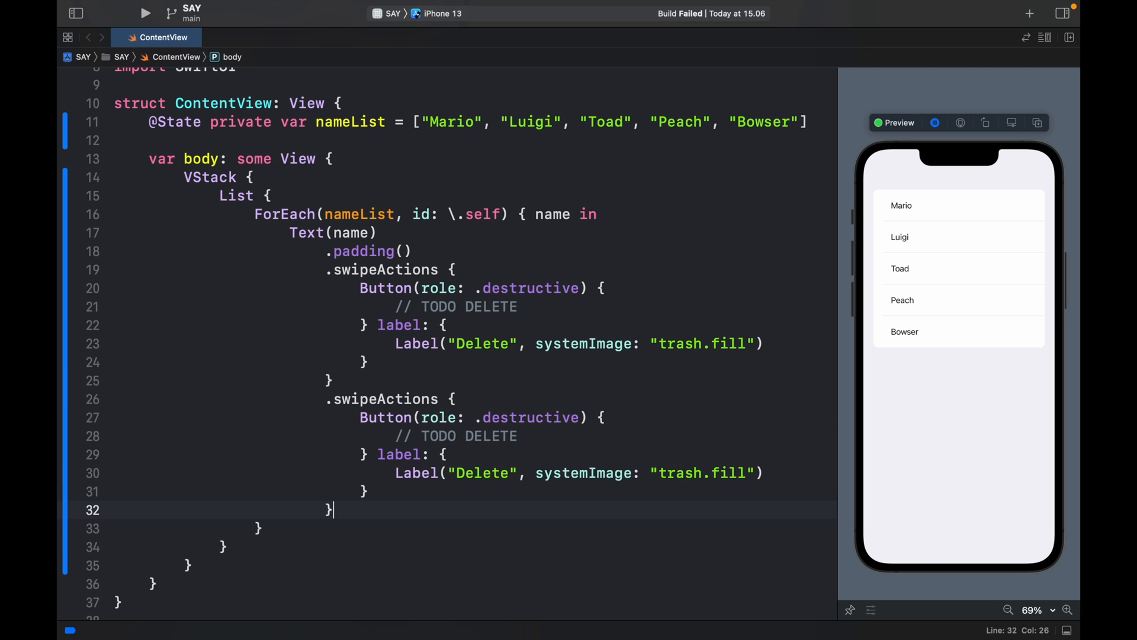
mouse_move(559, 383)
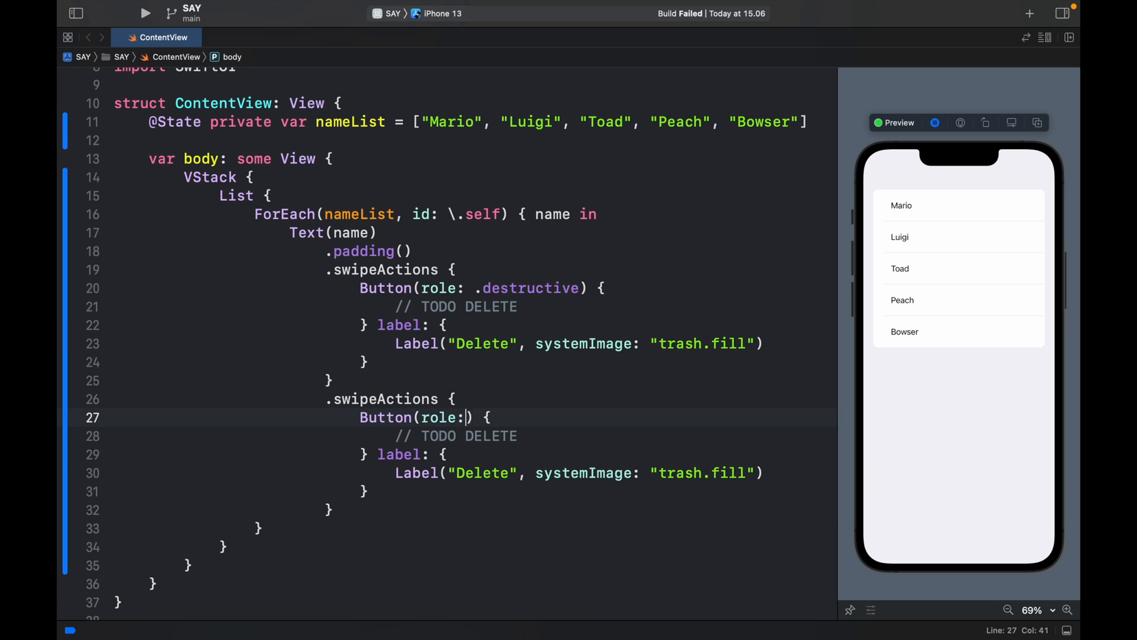
key("backspace")
type("EDI")
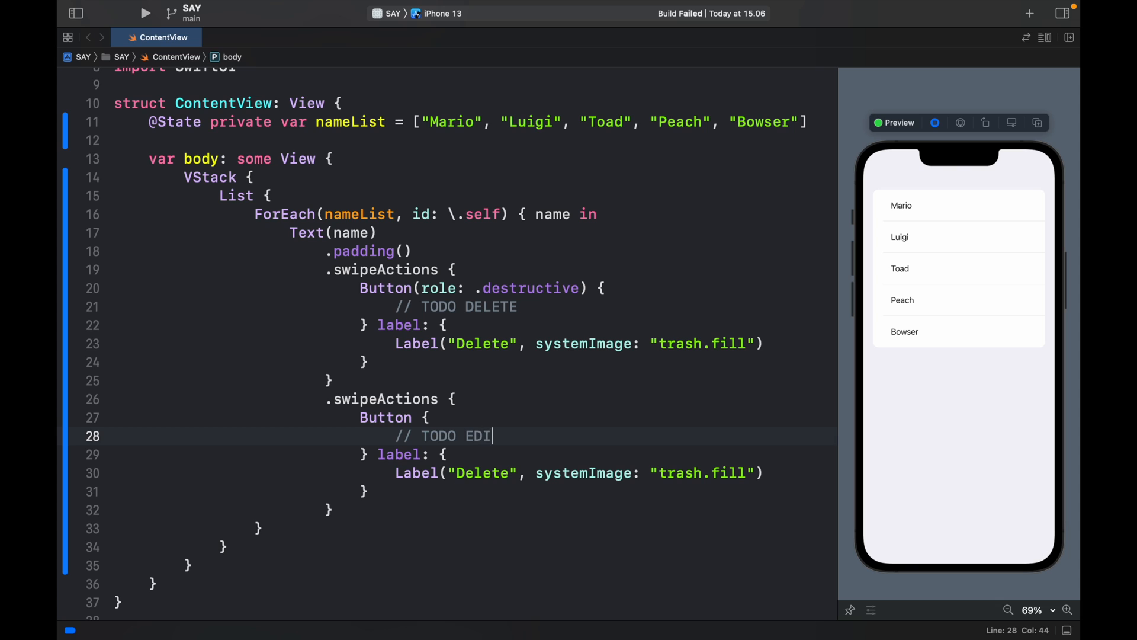
double_click(482, 472)
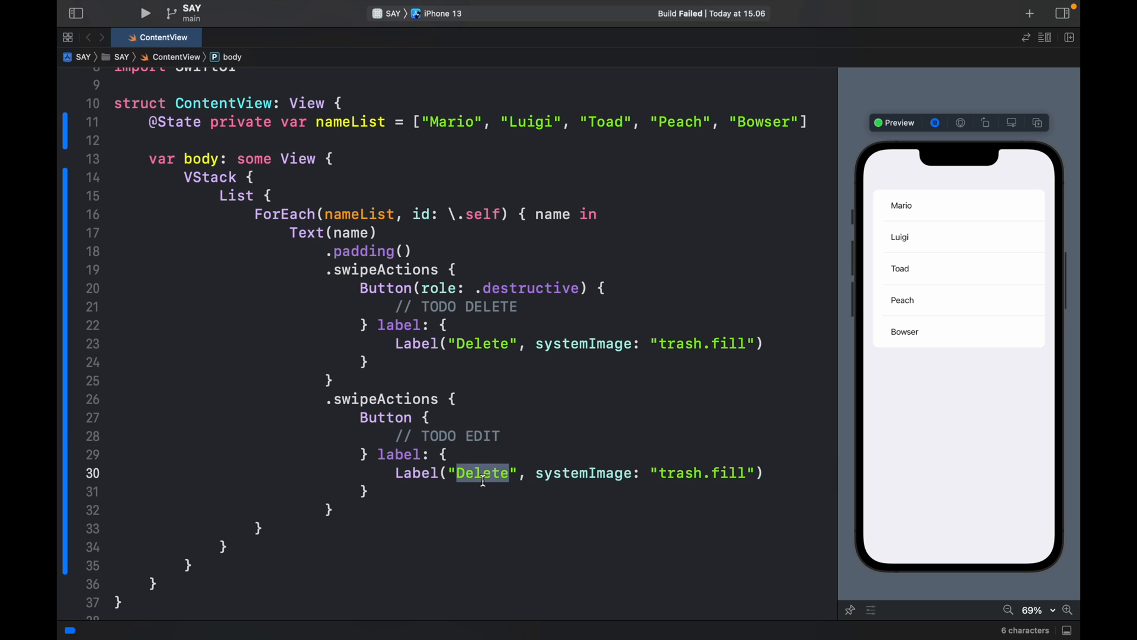
type("Edit")
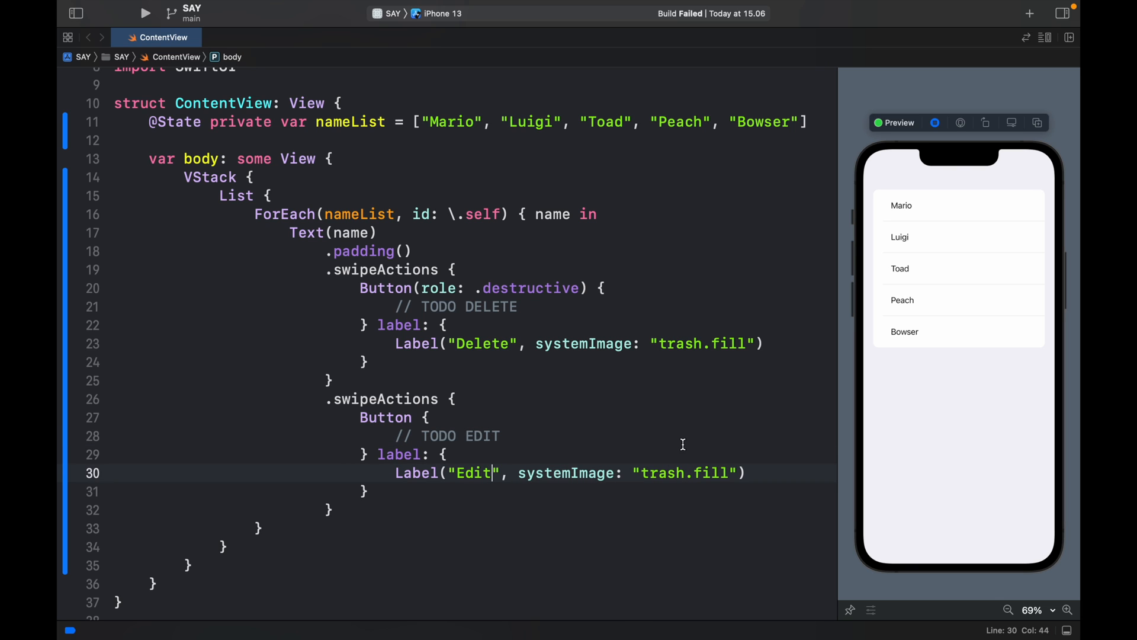
Give the Edit label the square.and.pencil symbol and begin its tint modifier
left_click(718, 472)
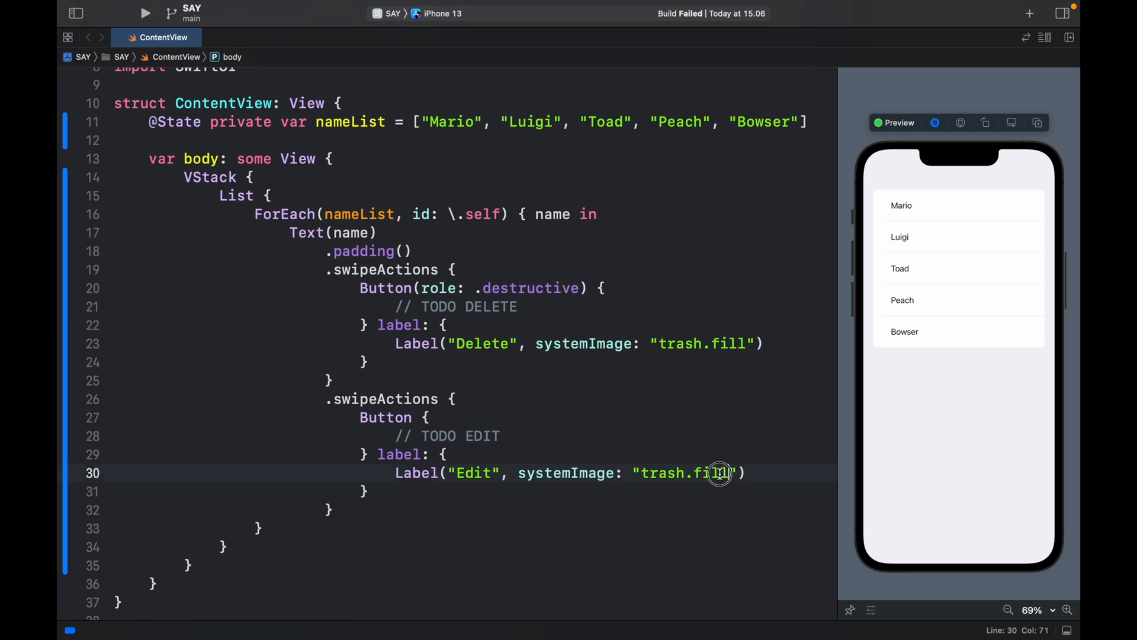
type("square")
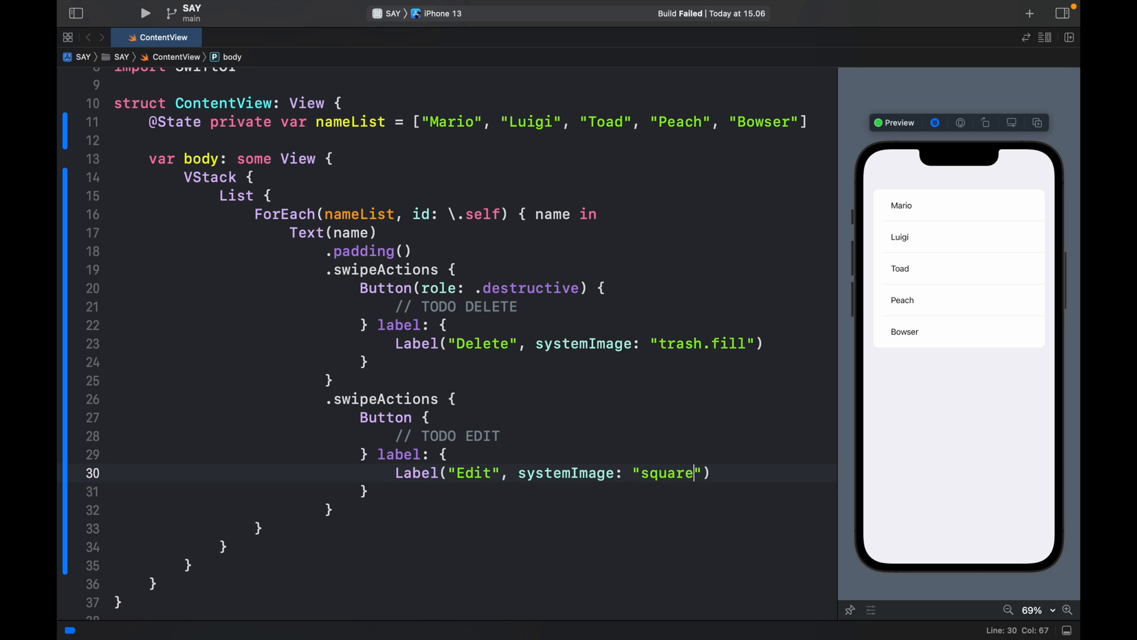
type(".and")
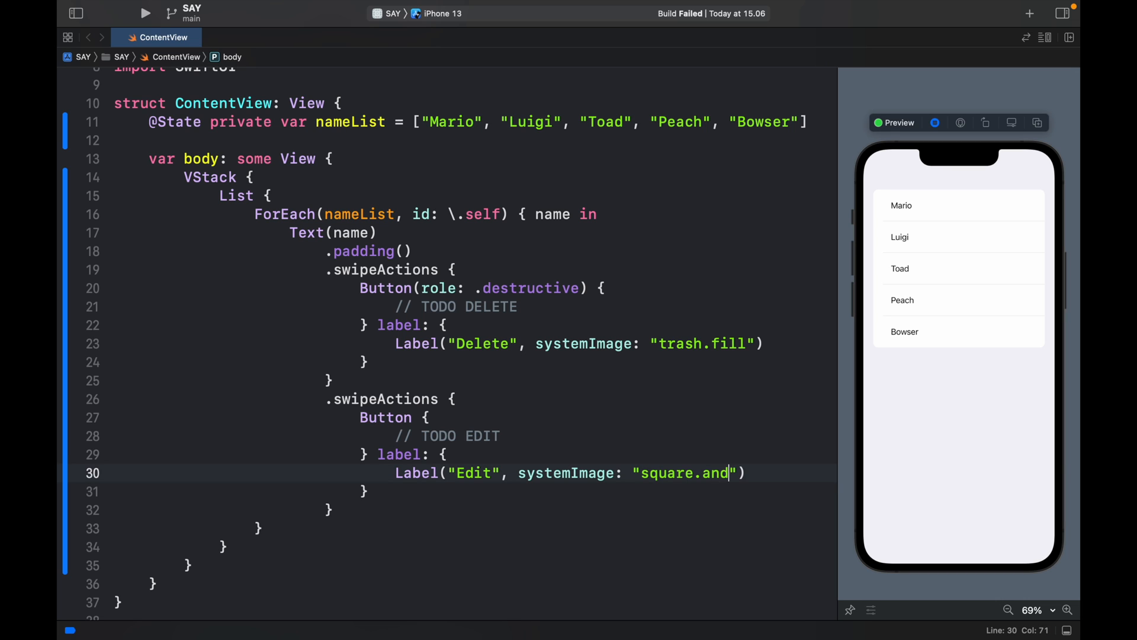
type(".pencil")
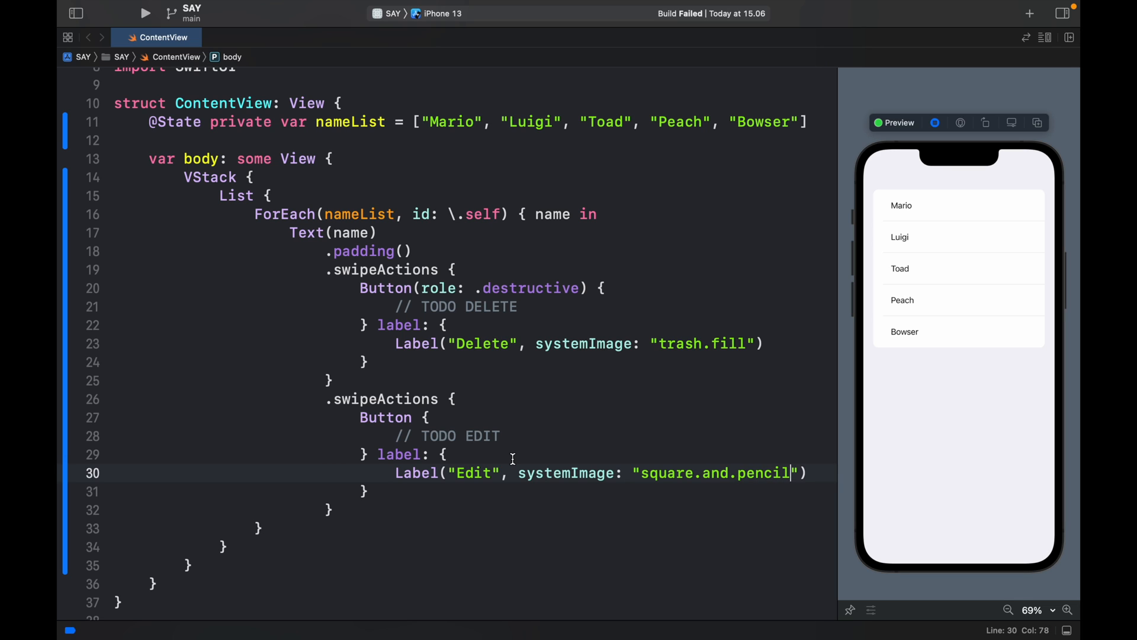
mouse_move(395, 488)
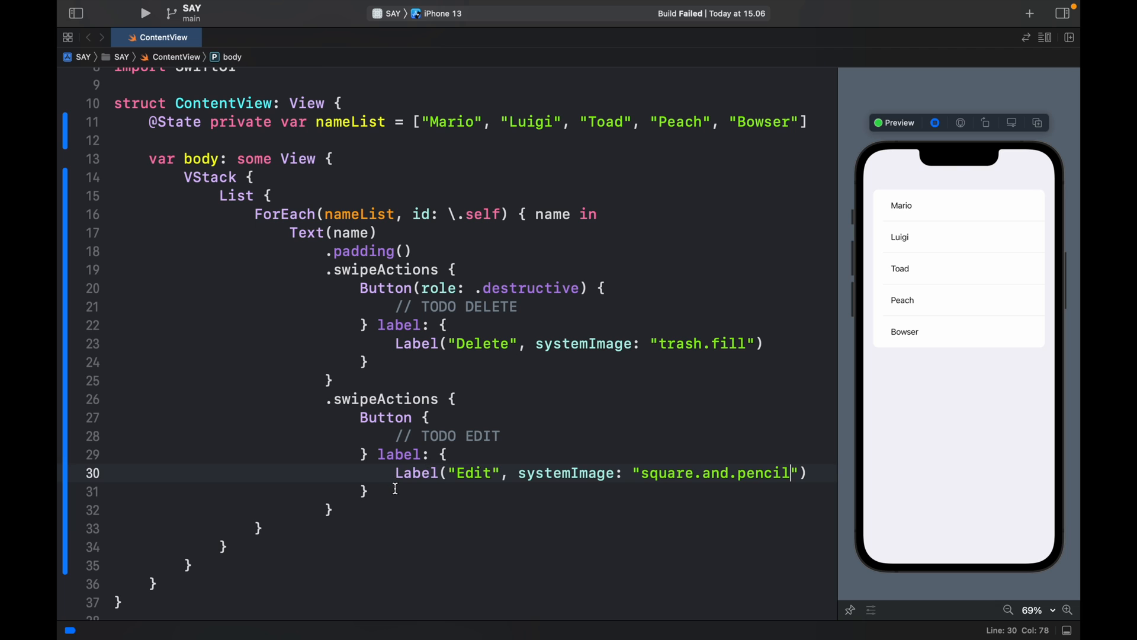
type(".tint(.blue")
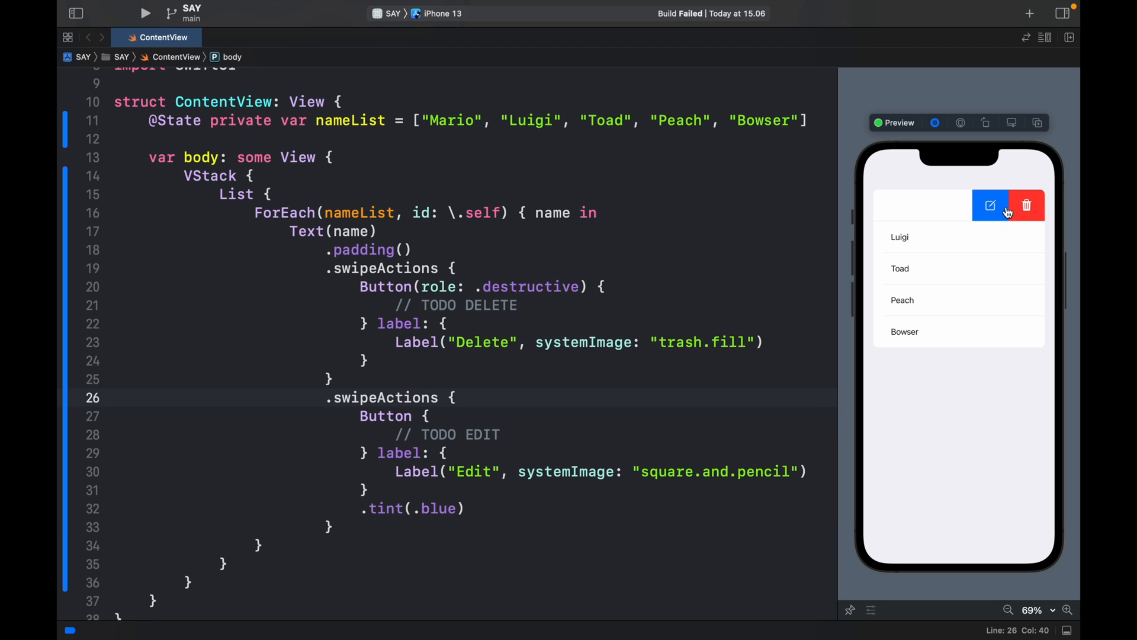
mouse_move(1000, 217)
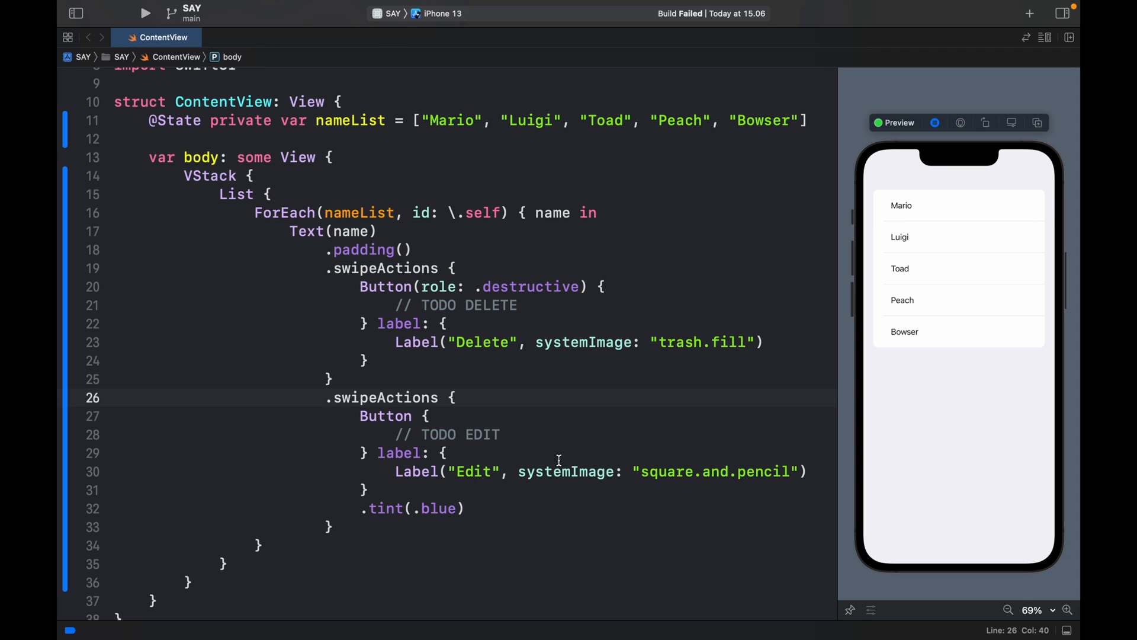
Tint the Edit action blue and check the preview's swiped row
double_click(435, 434)
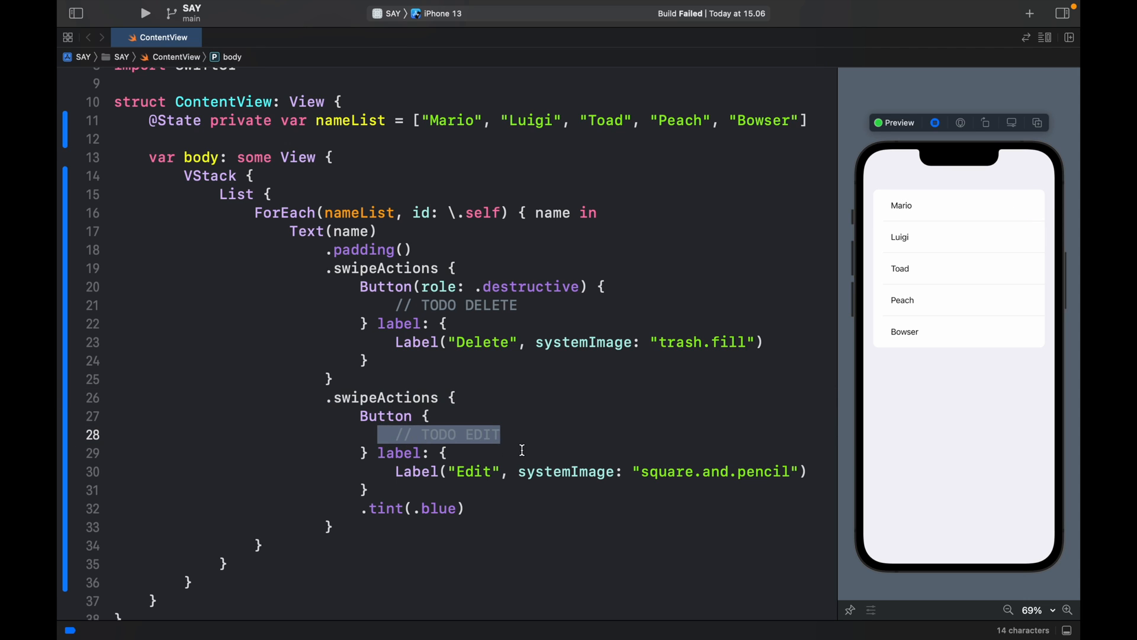
scroll("down", 3)
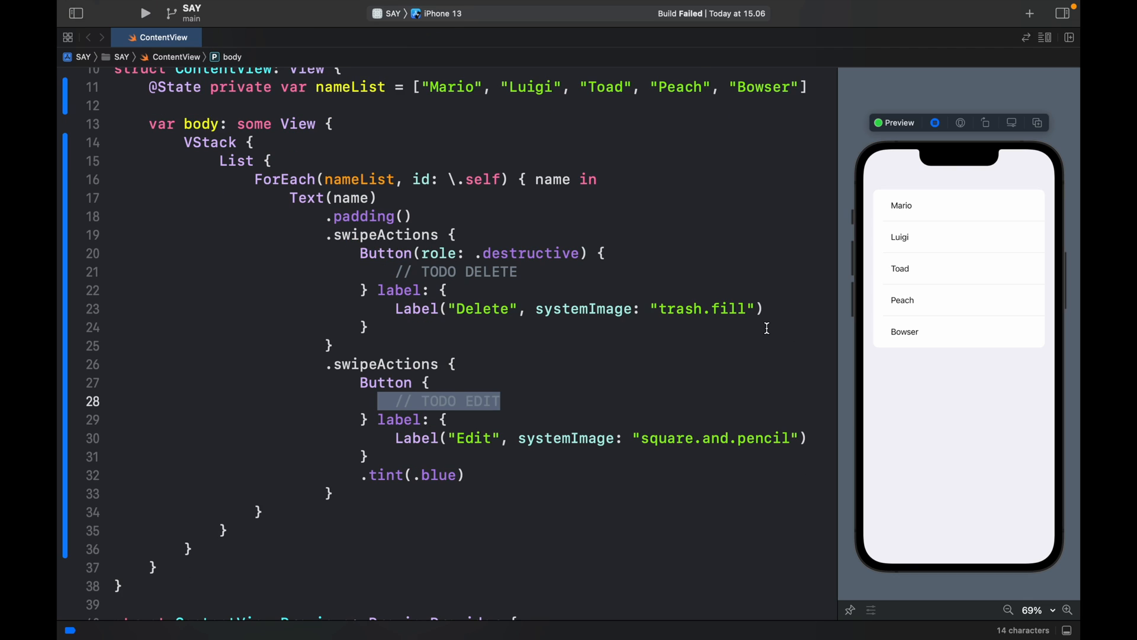
left_click(903, 237)
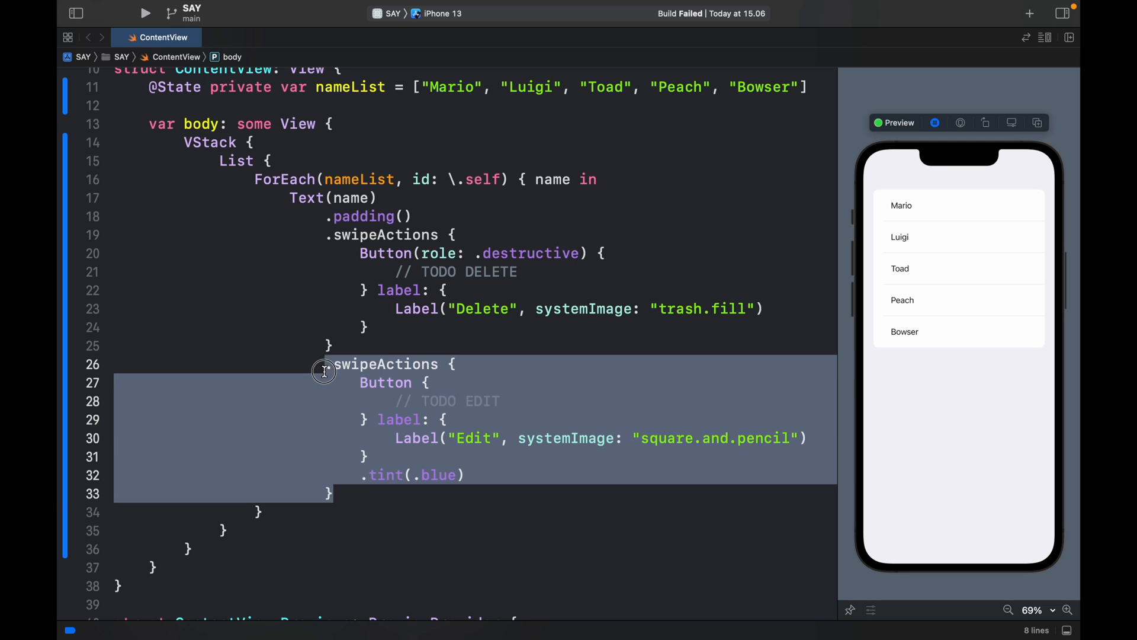
Duplicate the Edit block as a green Mic action with TODO MIC comment and mic.fill image
left_click(289, 511)
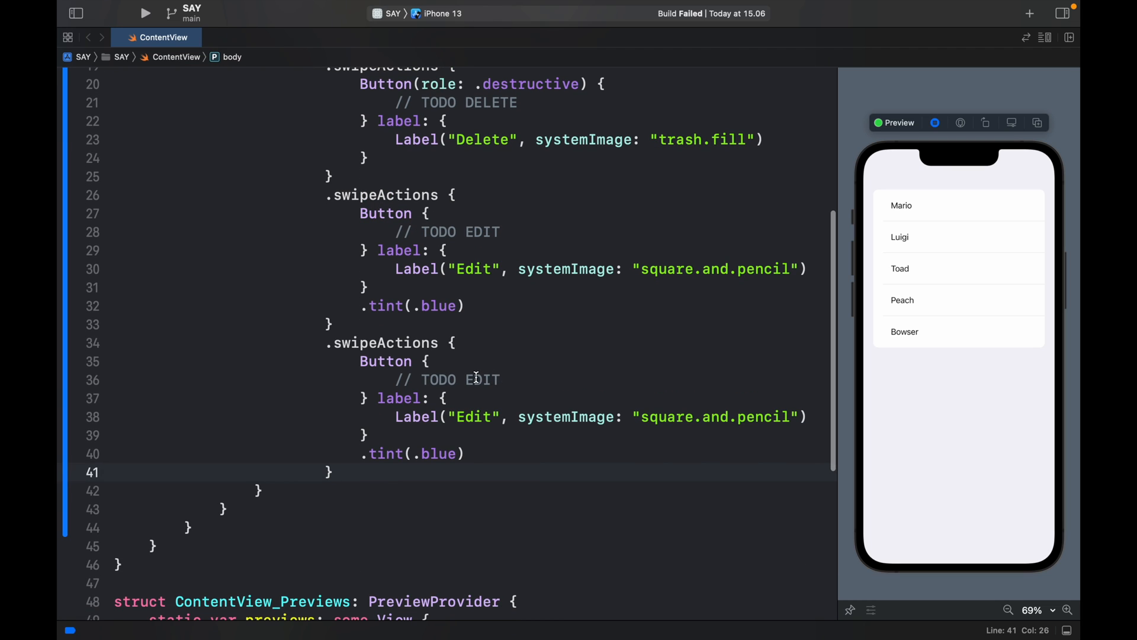
type("MIV")
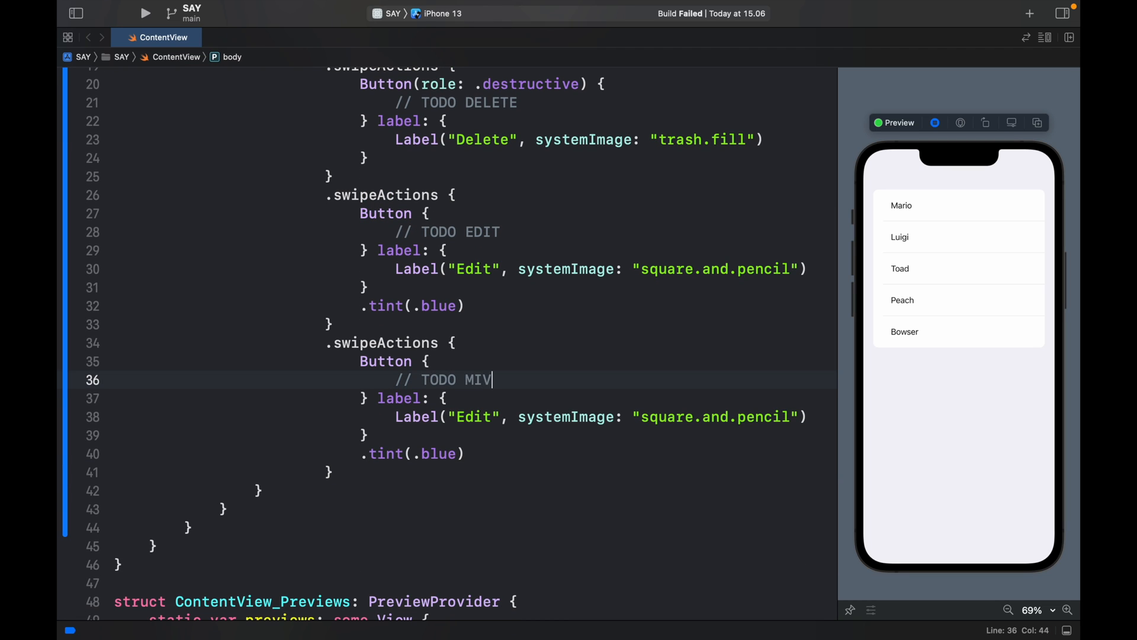
type("C")
left_click(474, 416)
type("M")
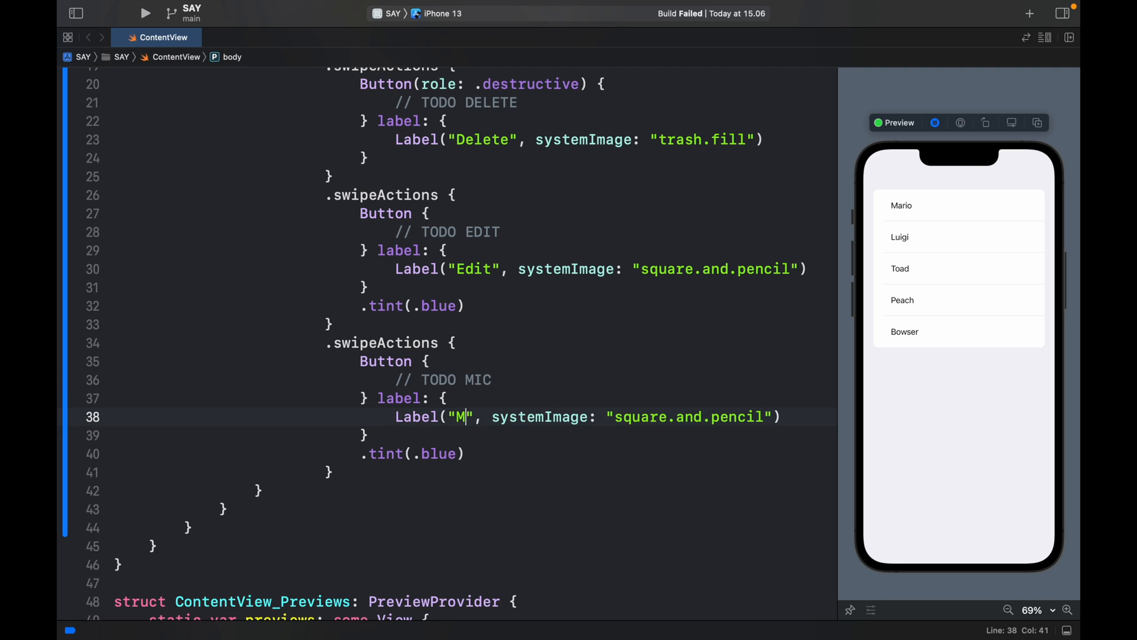
type("ic")
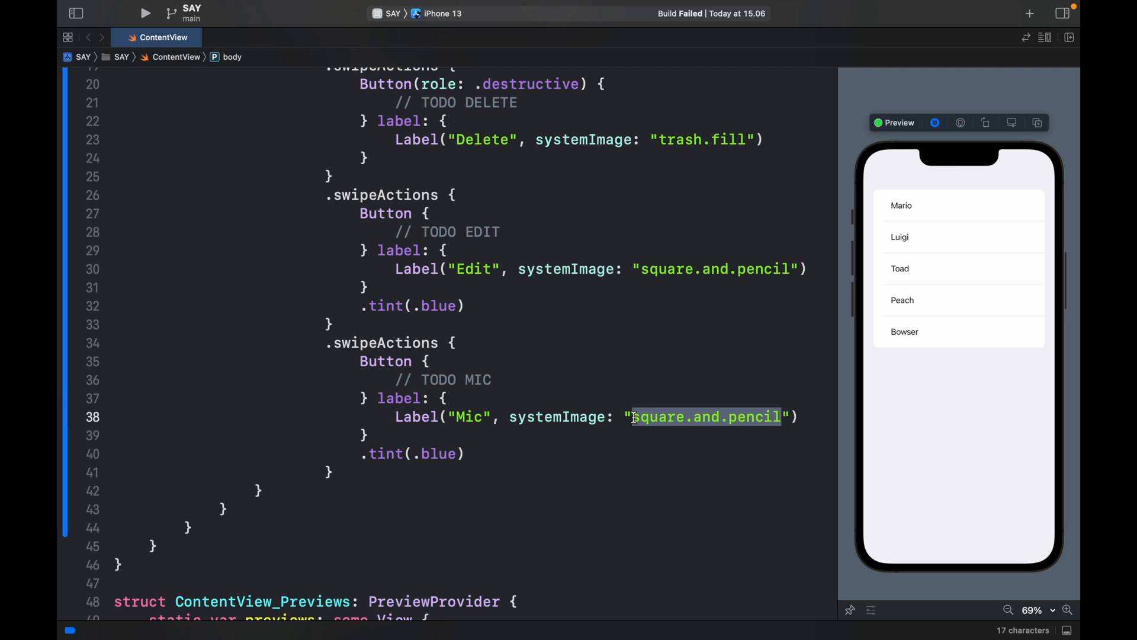
type("mic.fill")
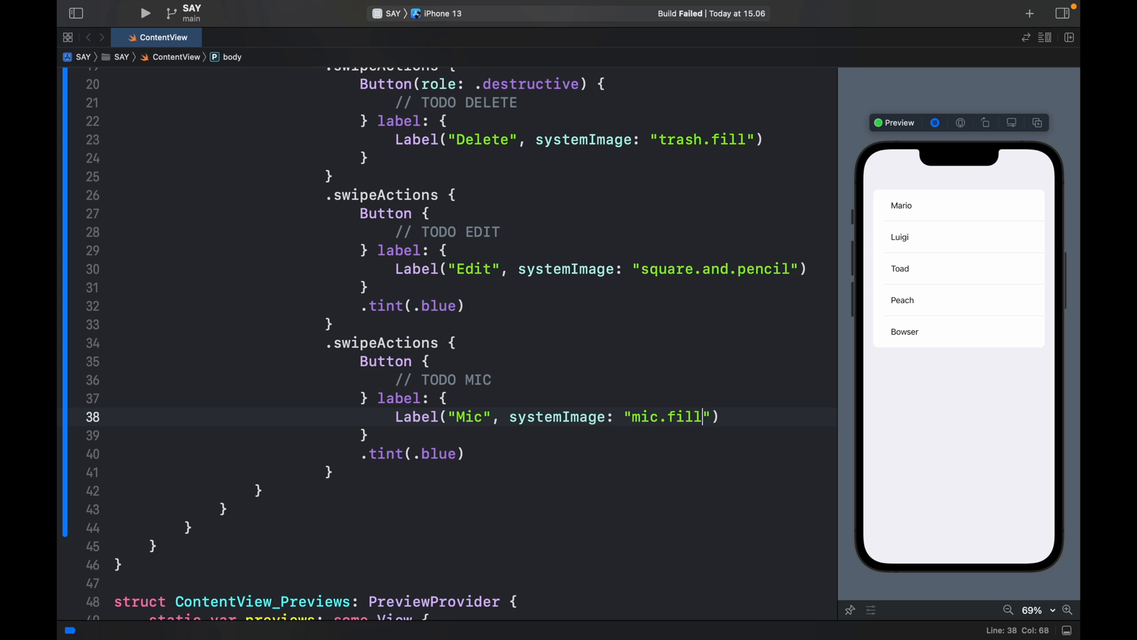
double_click(439, 453)
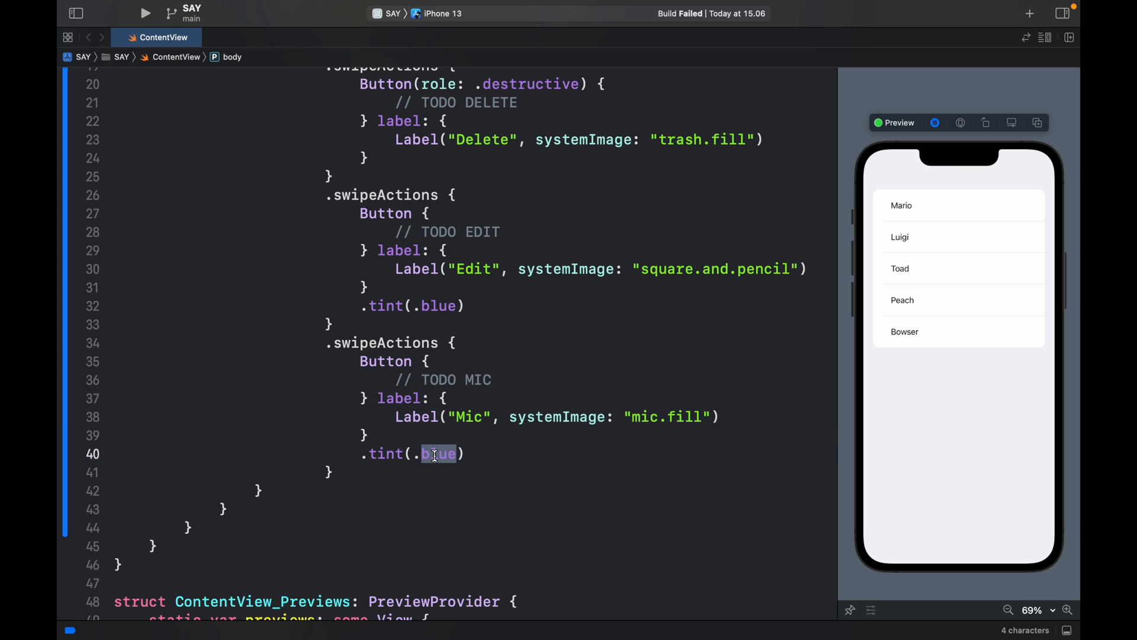
type("green")
left_click(473, 342)
type("(")
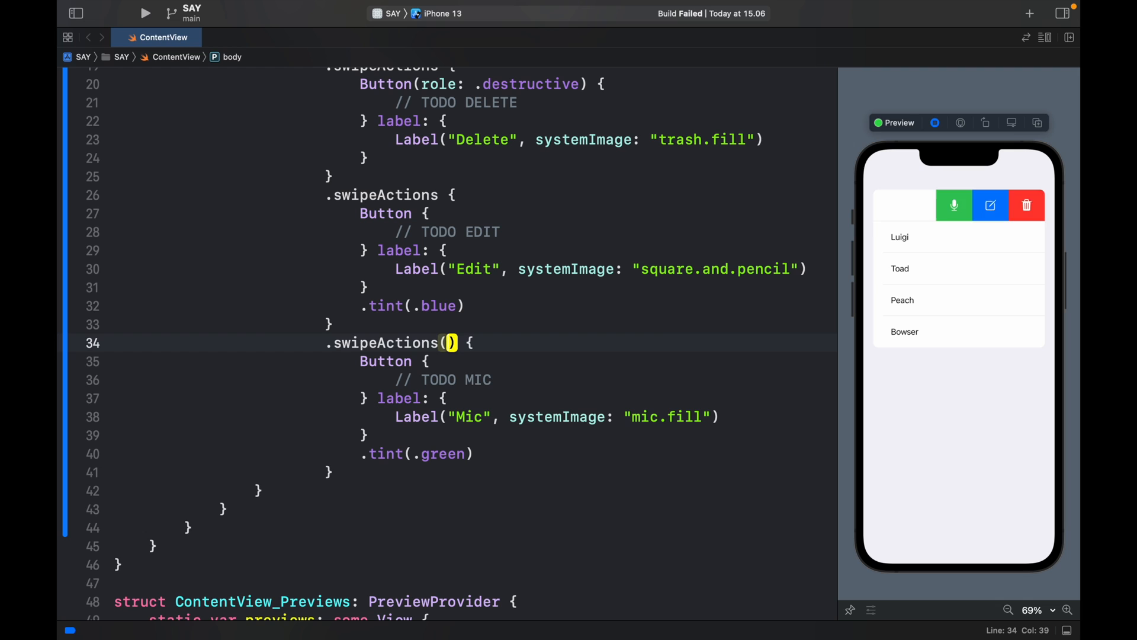
Set the Mic swipe action to edge: .leading
type("edge:")
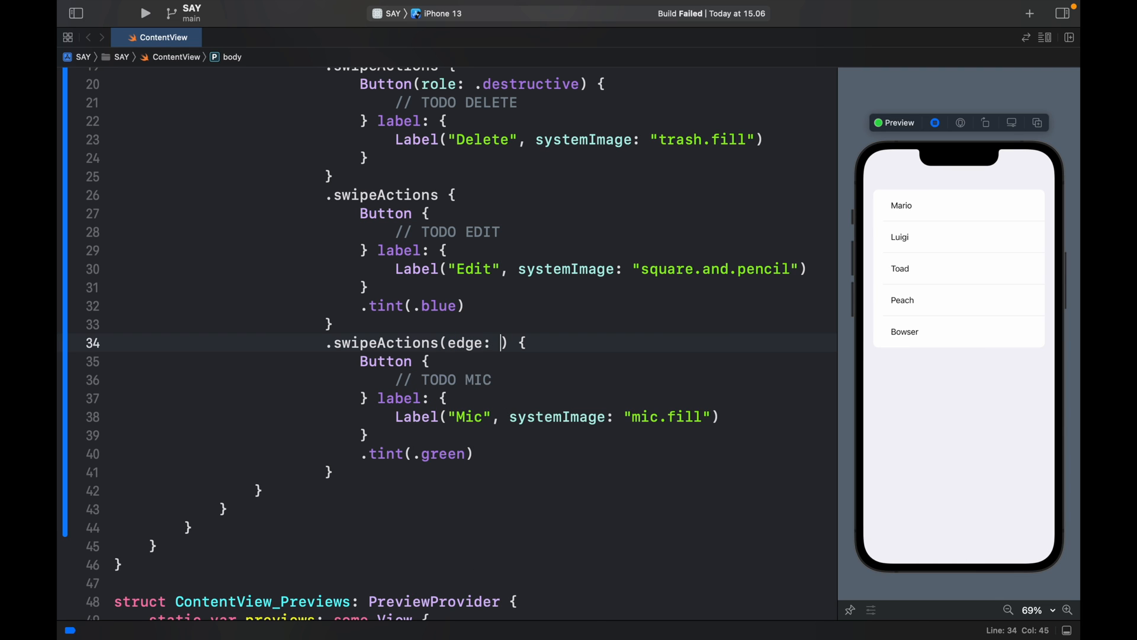
type(".leading")
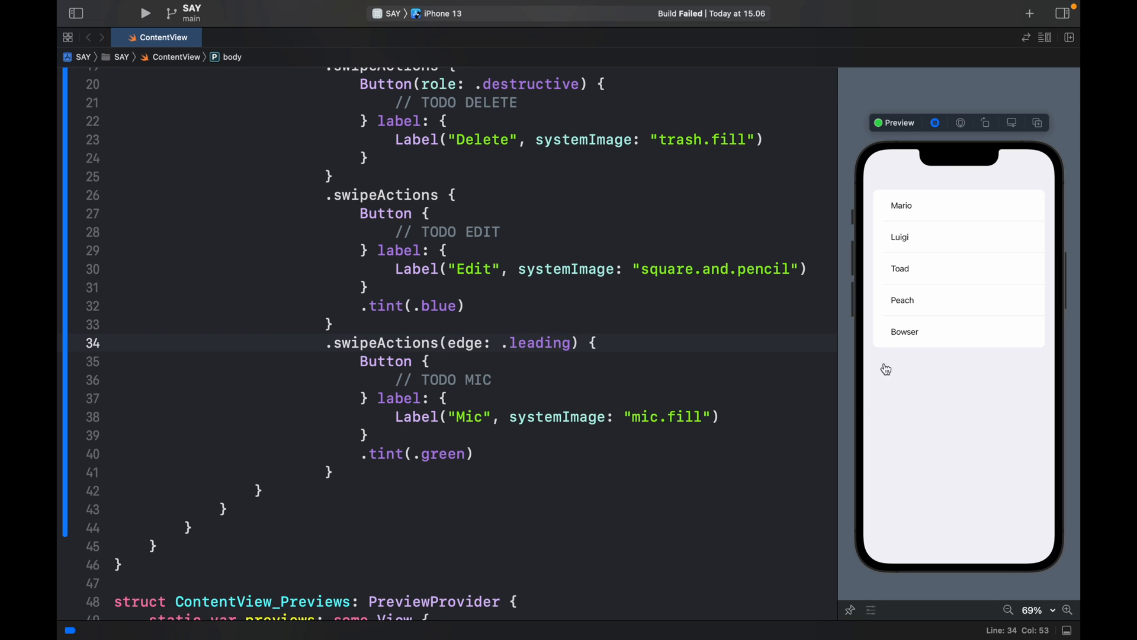
mouse_move(902, 217)
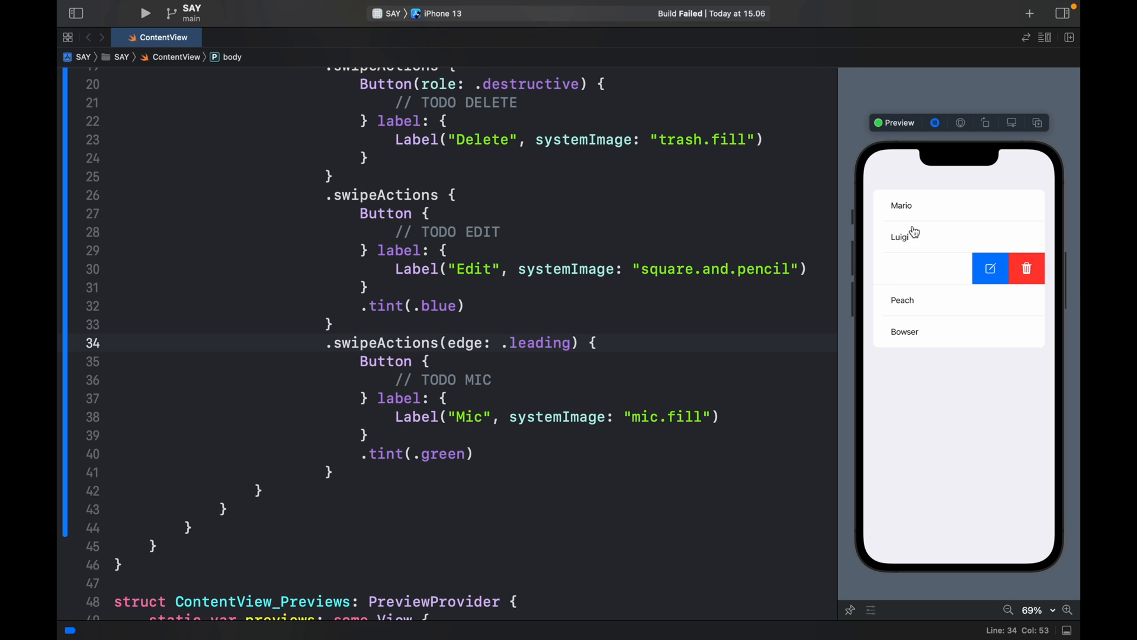
mouse_move(942, 259)
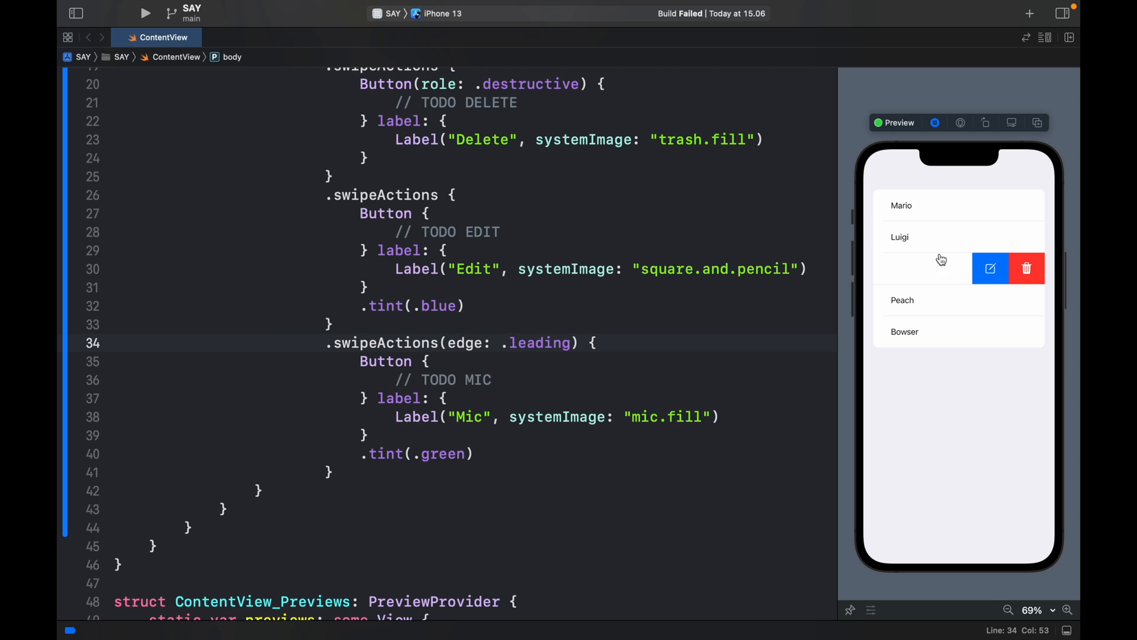
mouse_move(996, 263)
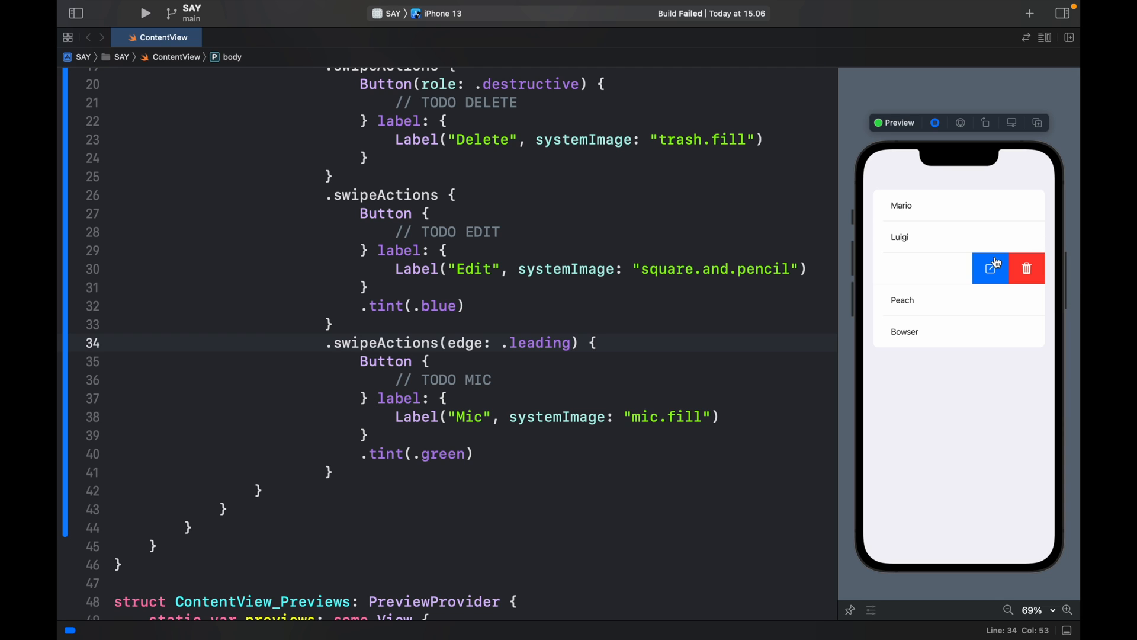